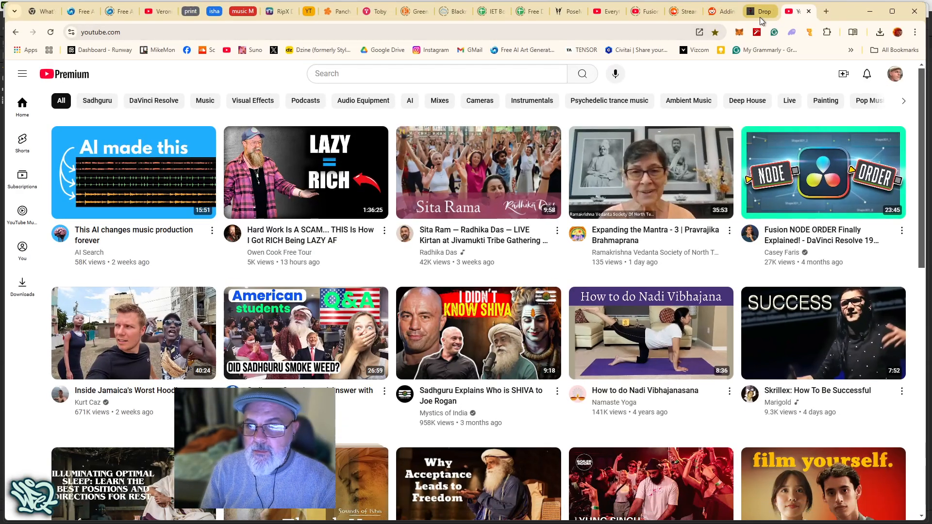
Step: Bring up the Gumroad Drop Shadow Generator page and select its product title
click(759, 11)
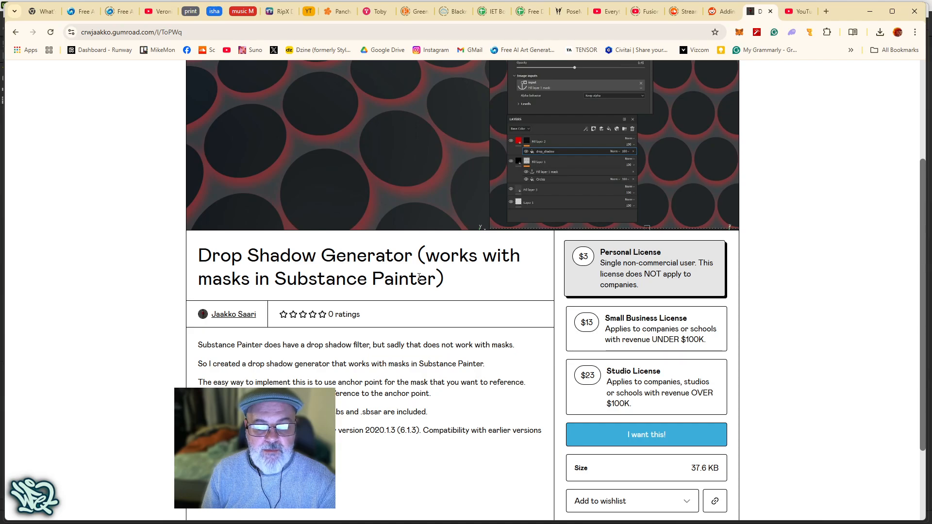
double_click(305, 255)
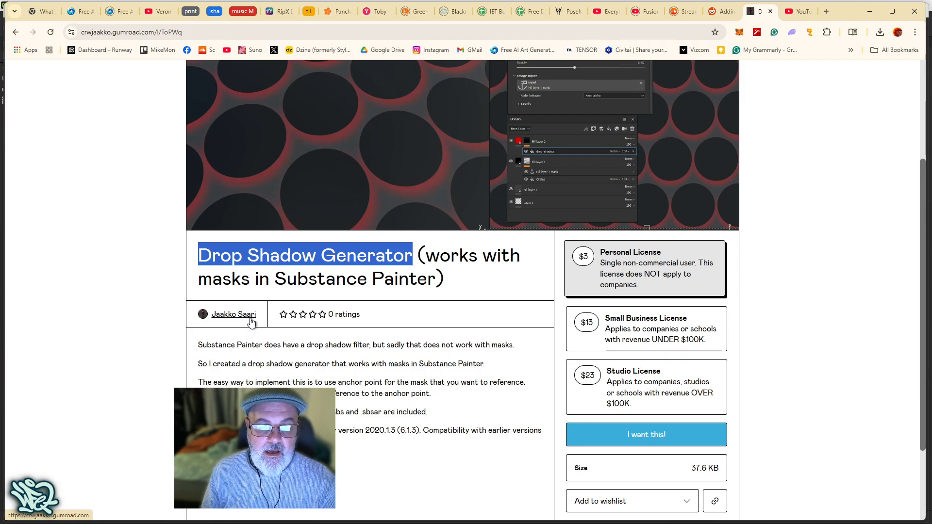
scroll(down, 3)
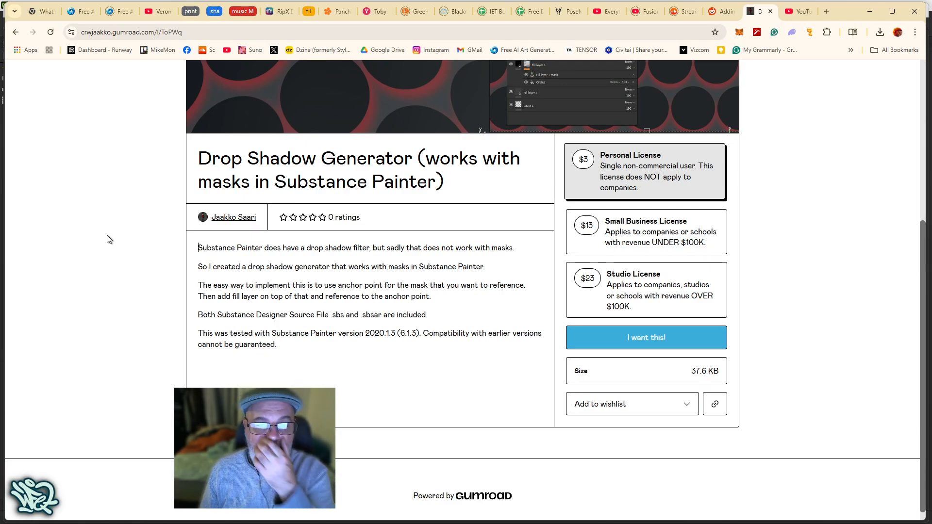
mouse_move(239, 260)
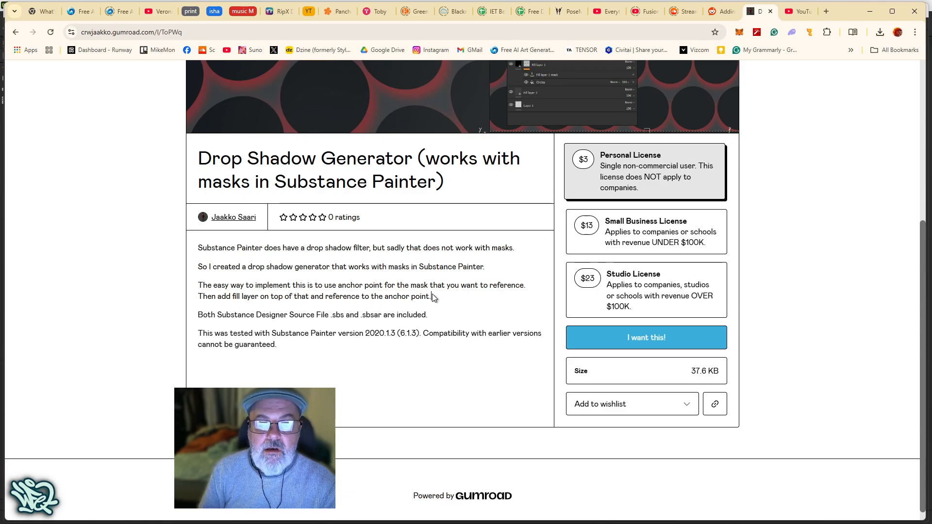
scroll(down, 3)
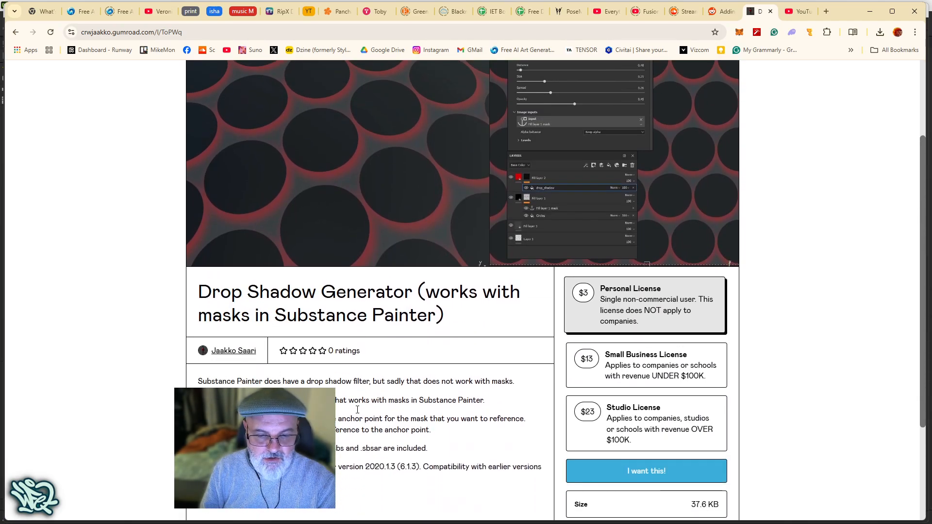
scroll(down, 3)
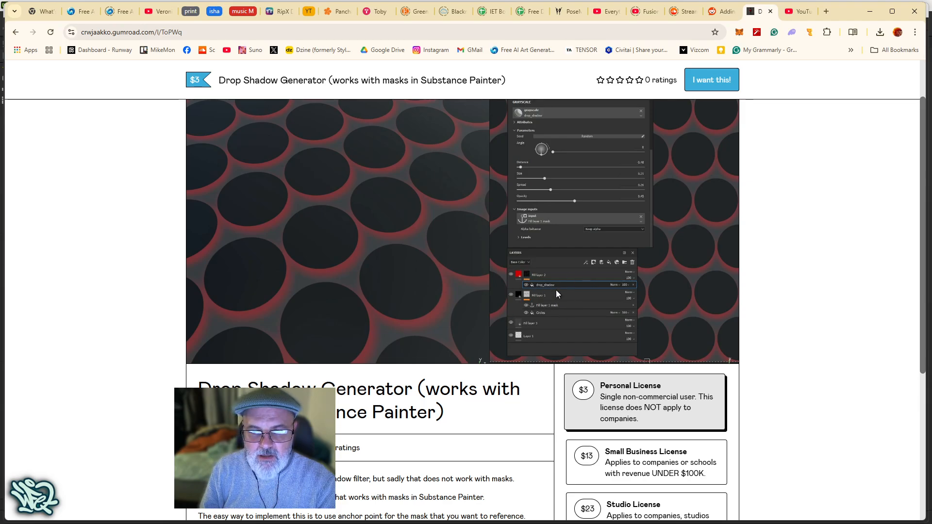
right_click(569, 288)
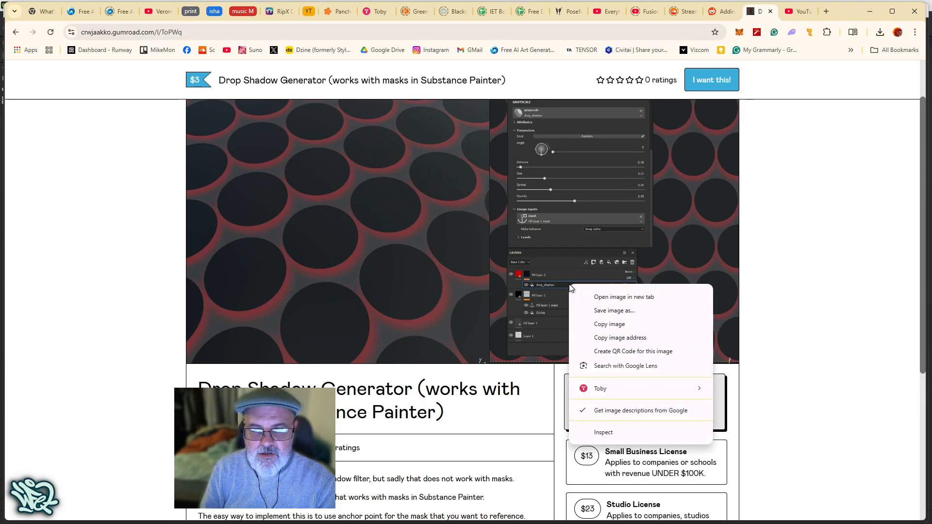
mouse_move(597, 300)
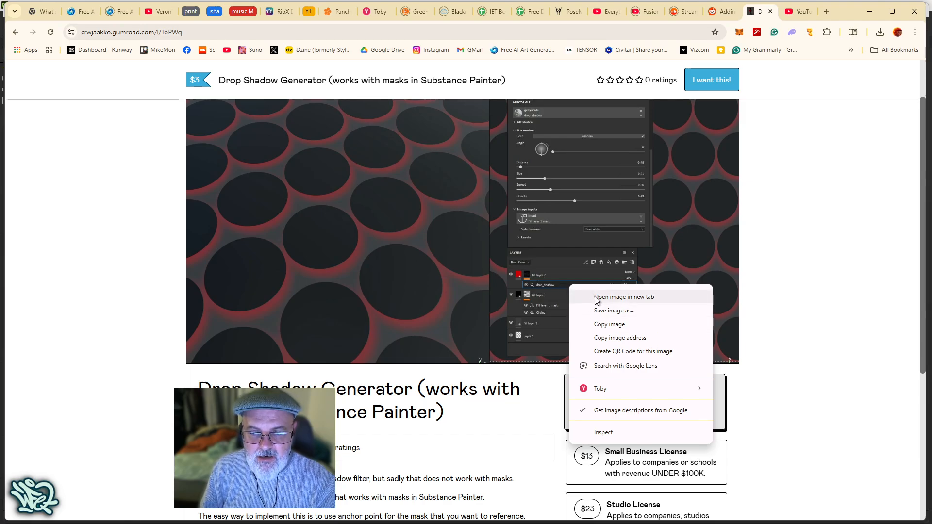
click(623, 297)
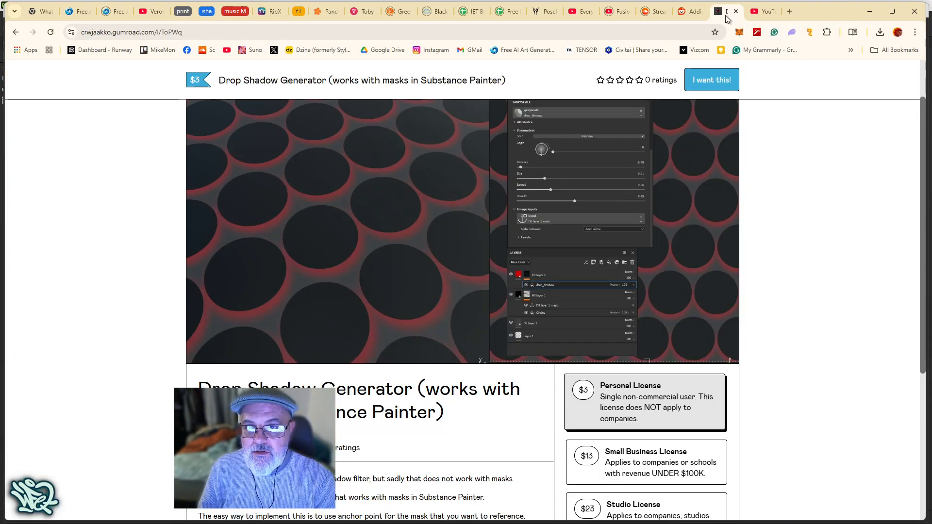
scroll(down, 3)
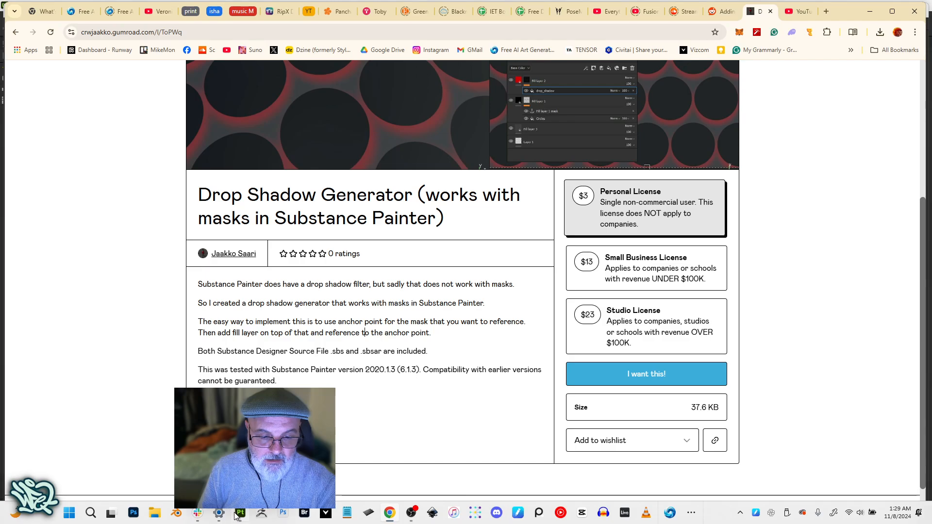
Step: Hide the bevel highlight, shadow and inner shadow layers, and disable the Brass folder mask
click(240, 512)
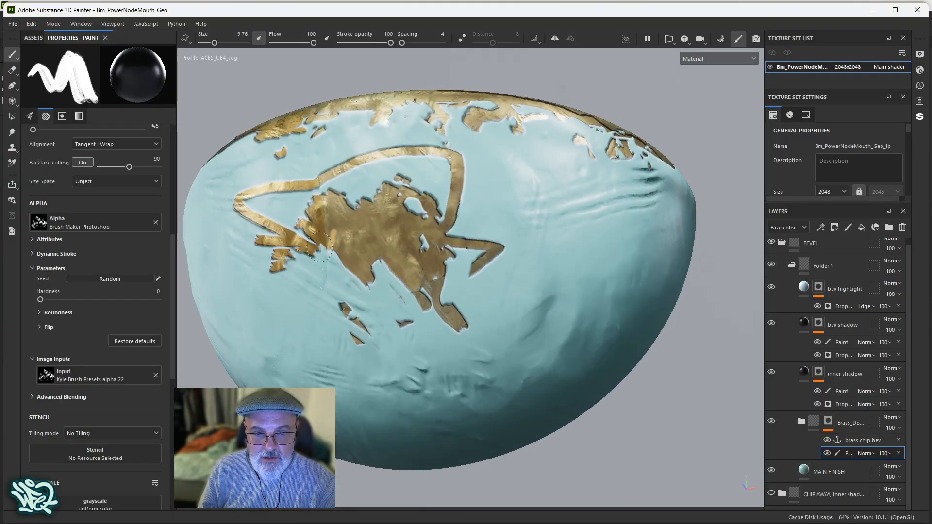
drag(320, 244, 244, 196)
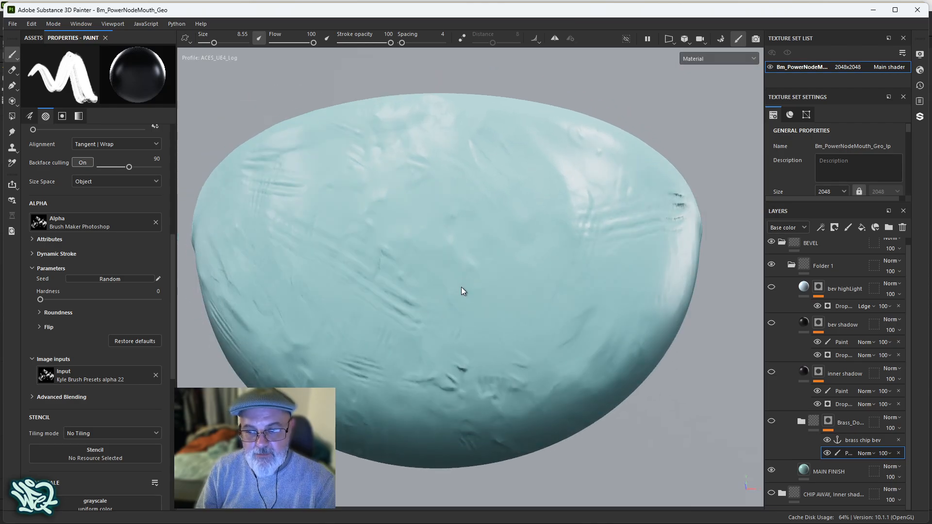
click(828, 471)
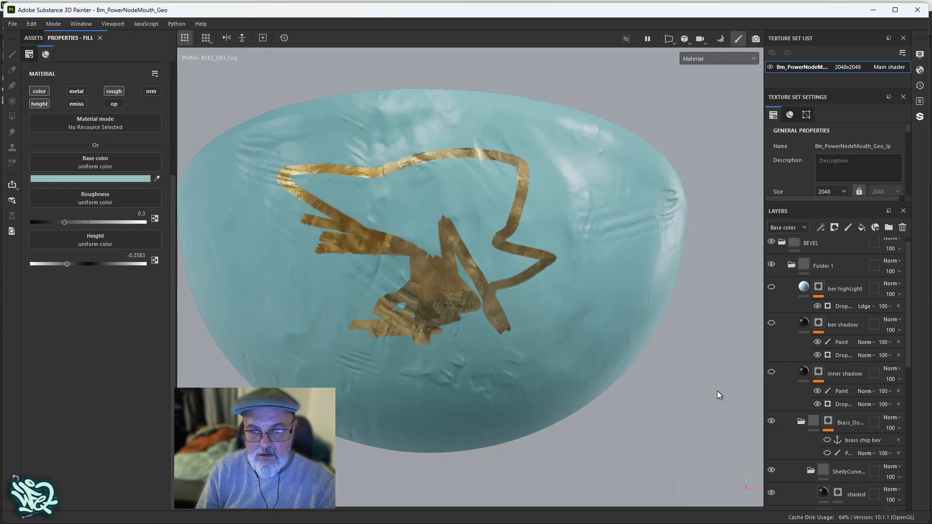
click(828, 422)
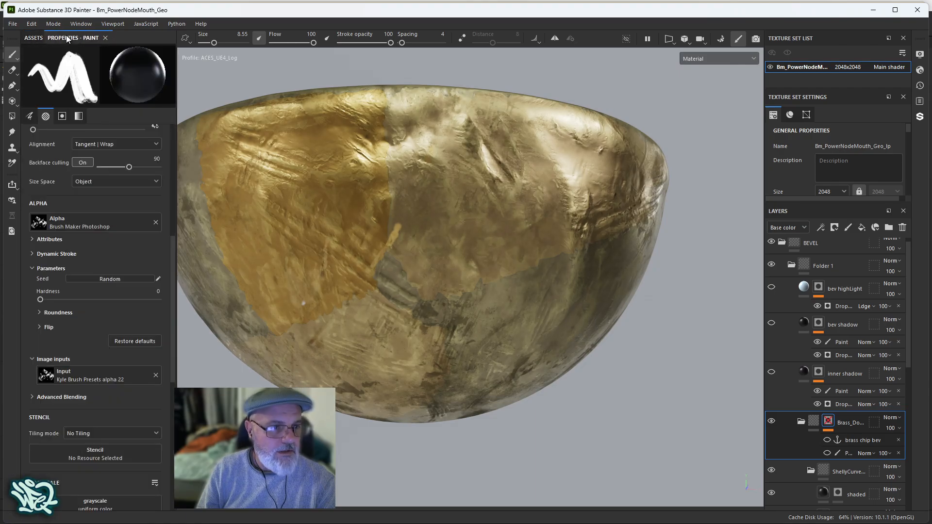
Step: Re-enable the Brass folder mask with the Assets panel open, and zoom out the view
click(33, 37)
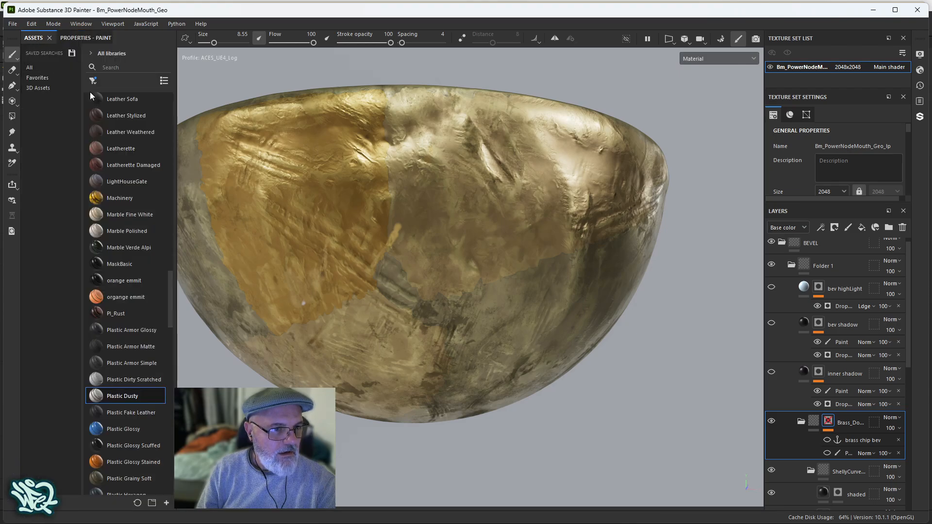
click(92, 80)
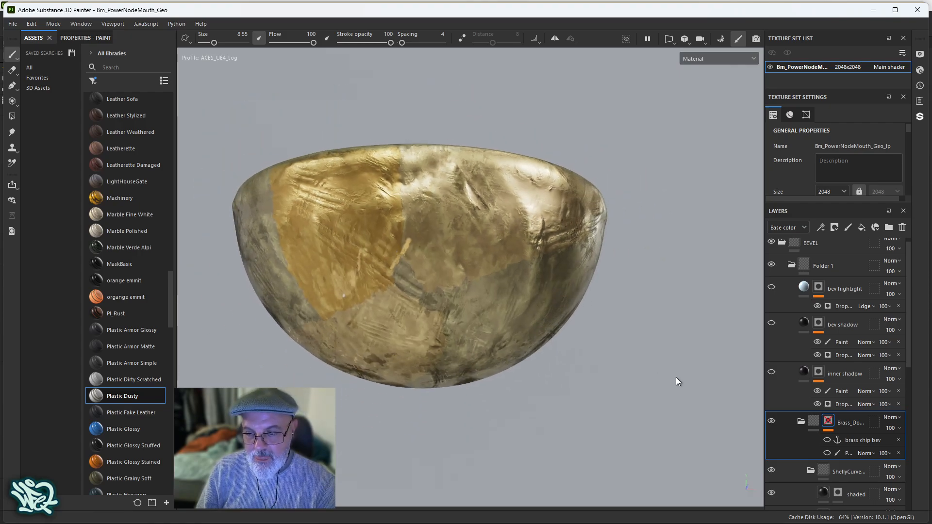
click(829, 422)
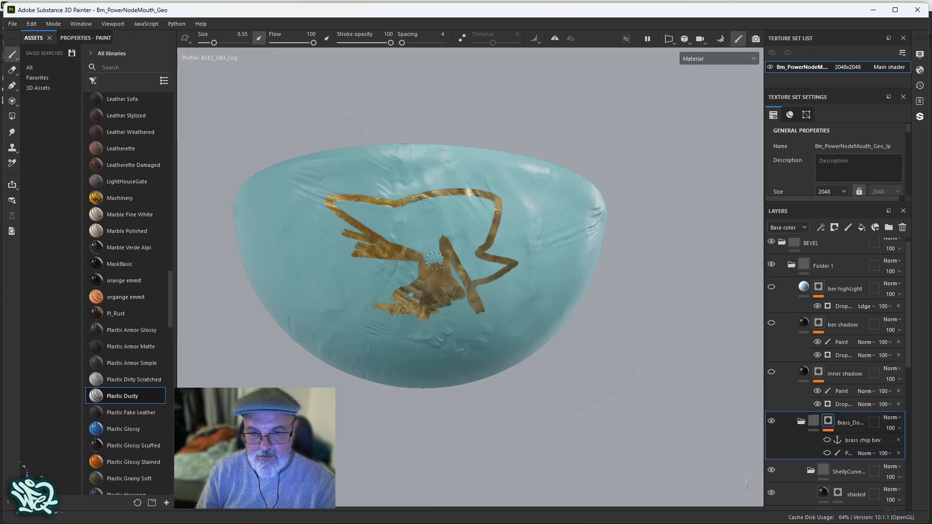
drag(434, 258, 331, 196)
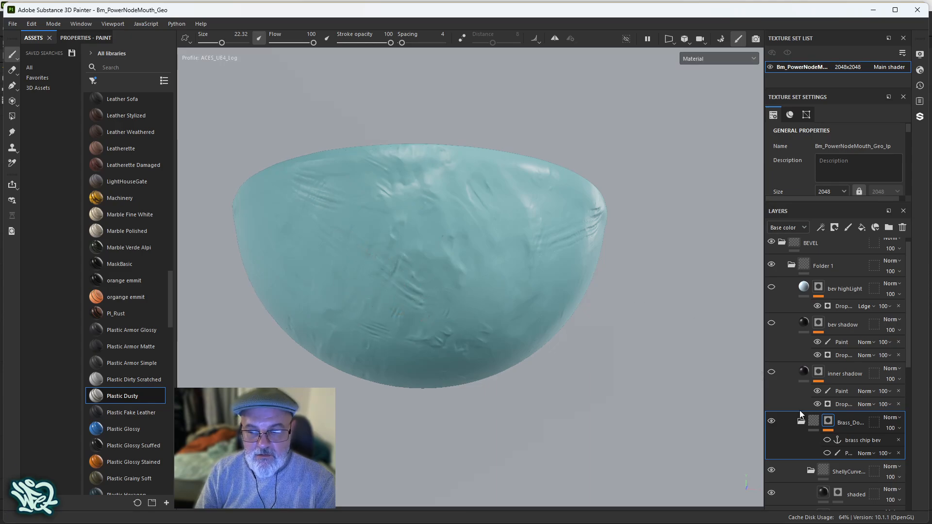
right_click(829, 422)
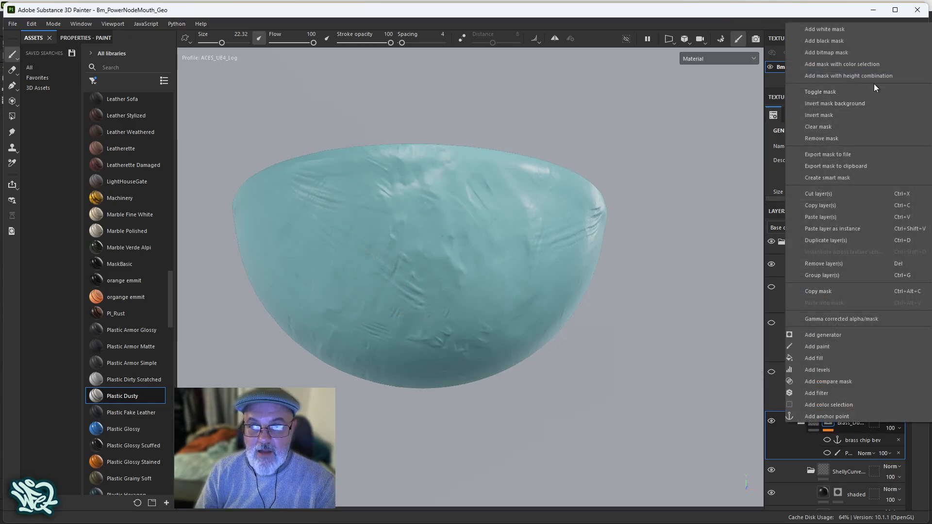
mouse_move(824, 40)
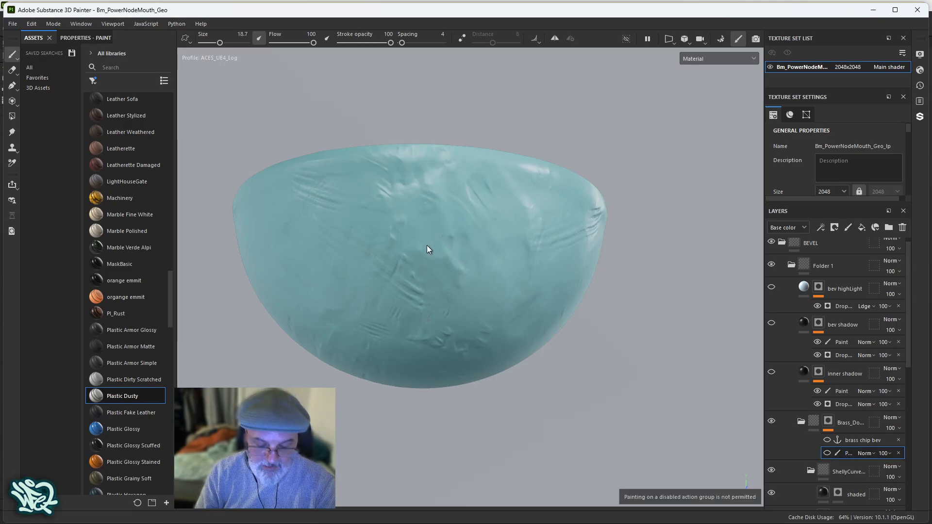
click(718, 59)
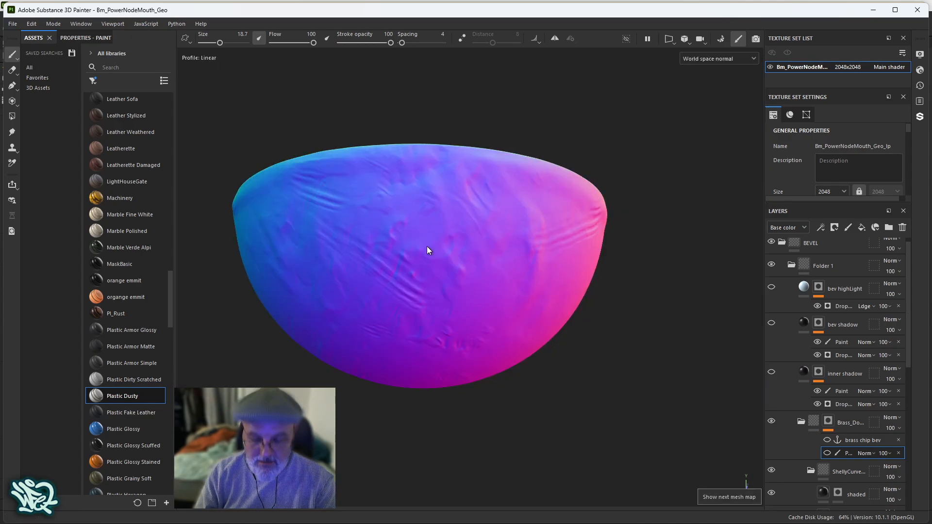
click(718, 58)
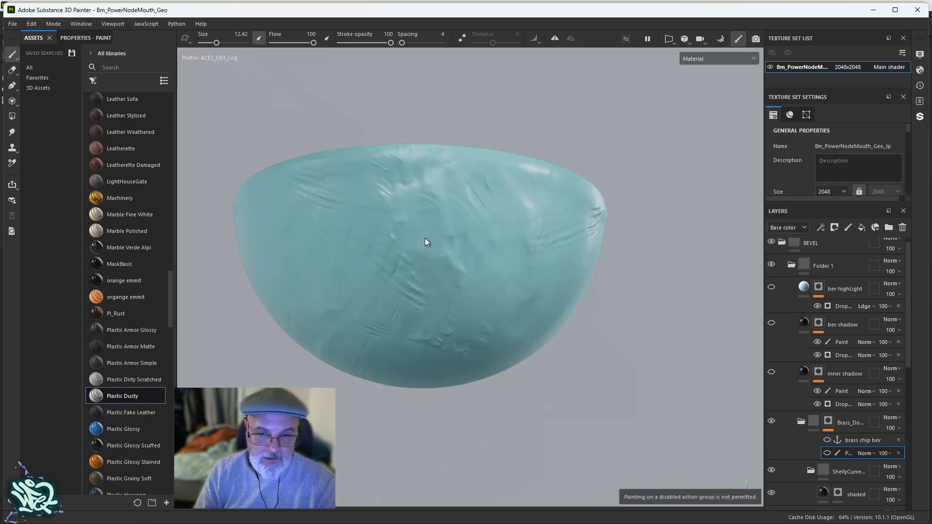
click(849, 422)
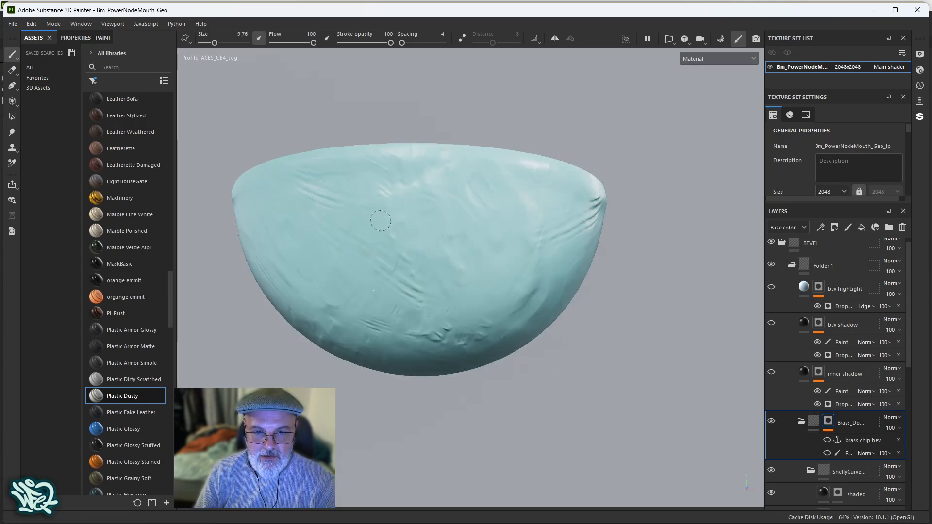
Step: Paint brass chips along the top rim and a streak on the left, then select brass chip bev
click(422, 247)
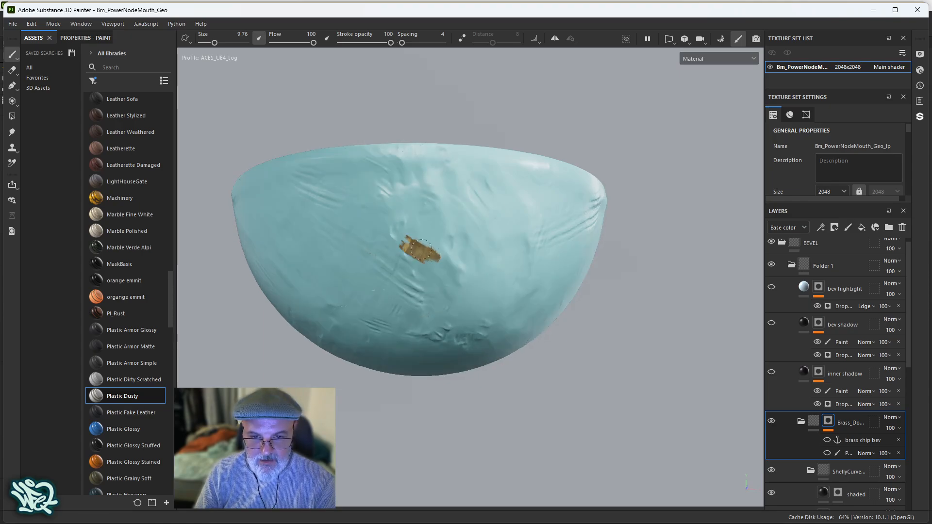
drag(426, 250, 303, 145)
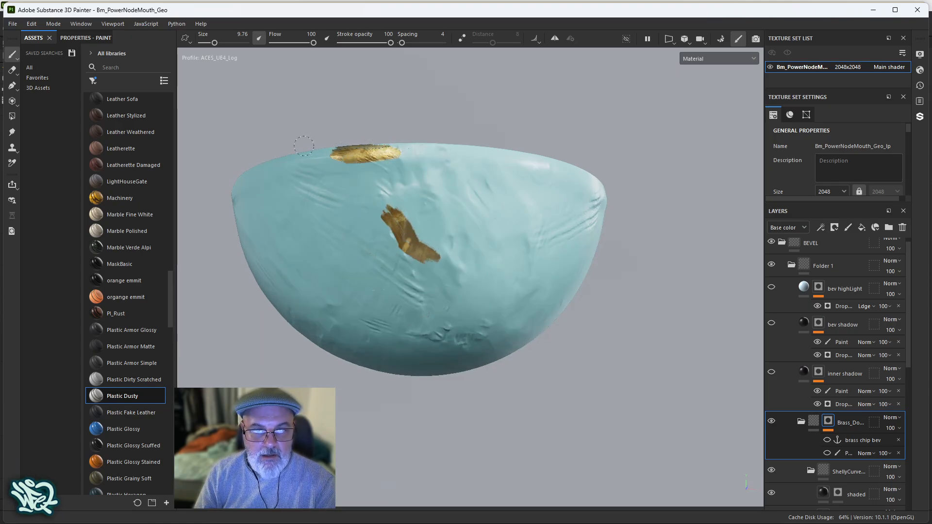
drag(303, 147, 547, 157)
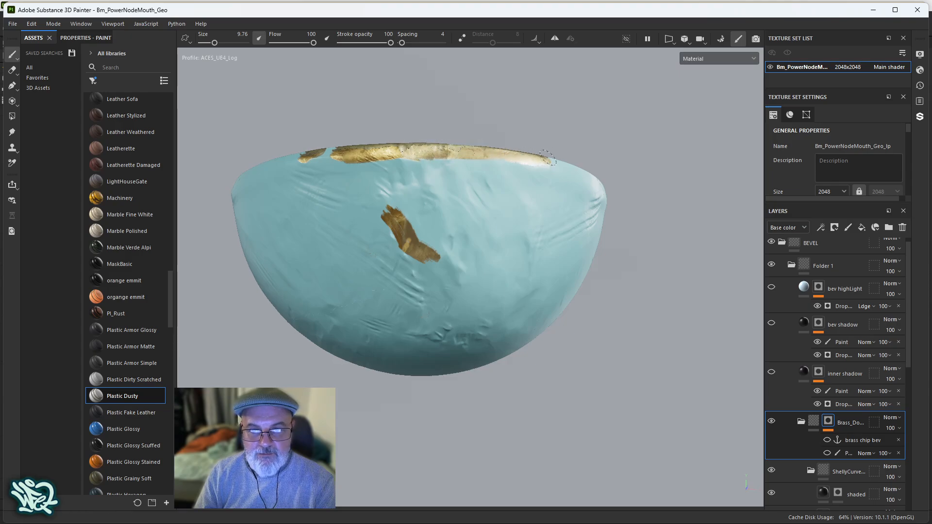
drag(548, 159, 443, 175)
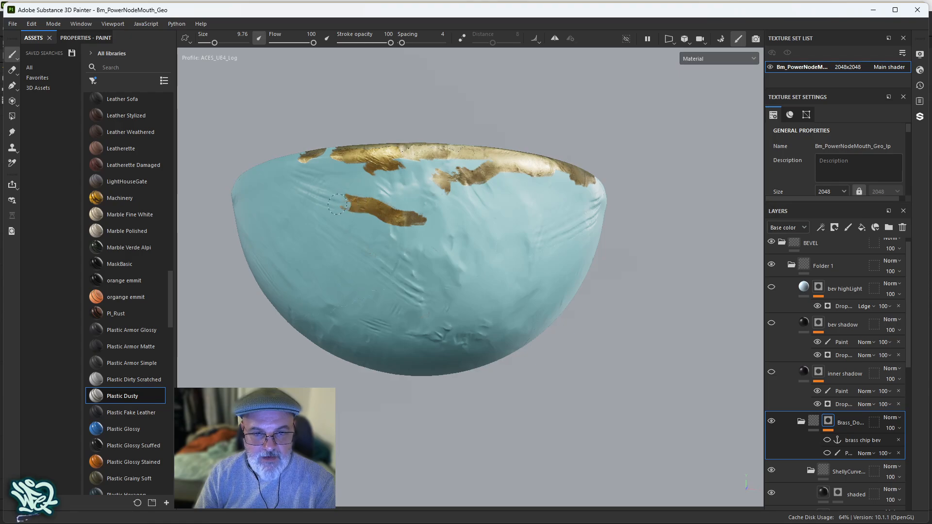
click(345, 202)
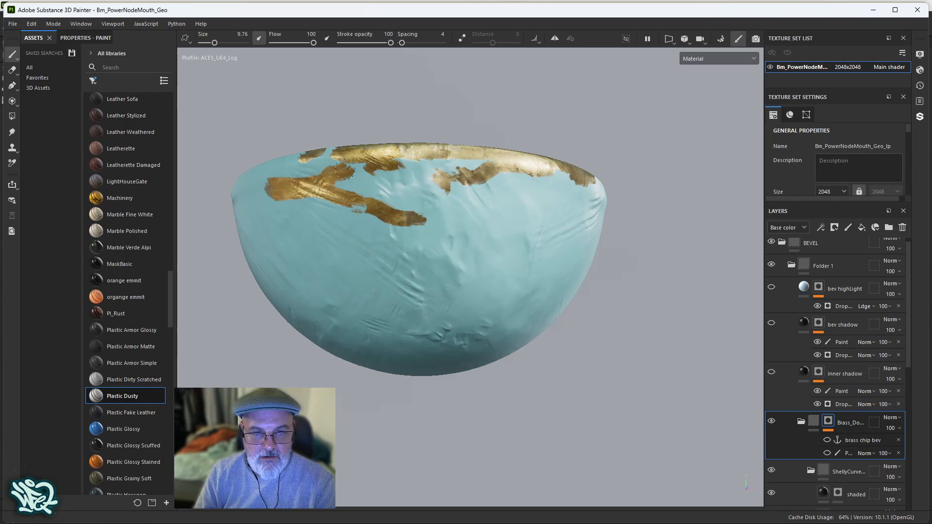
drag(339, 172, 357, 214)
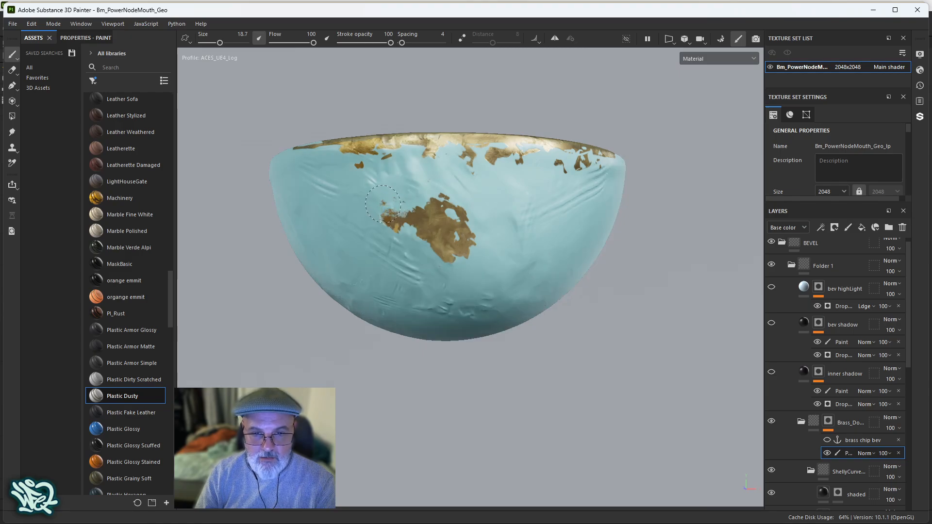
click(384, 205)
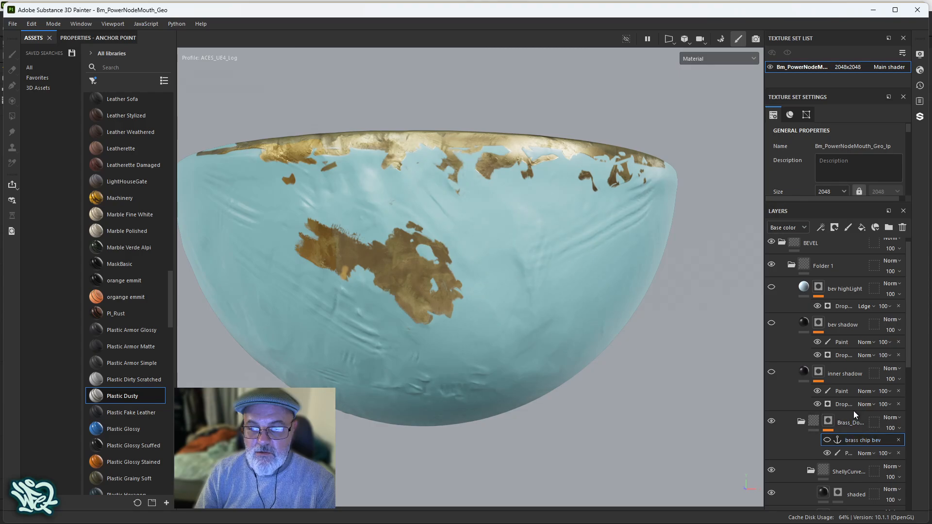
Step: Switch the brass chip bev anchor's visibility back on
right_click(848, 440)
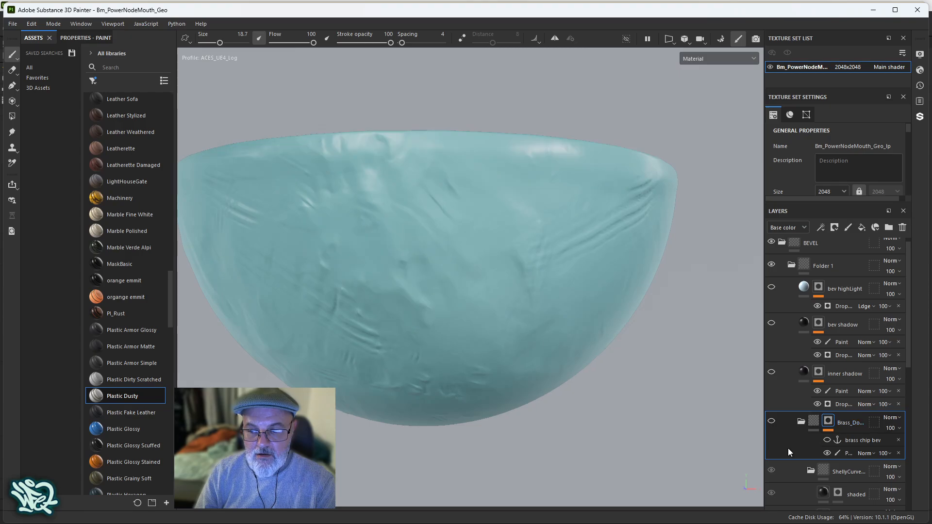
click(860, 440)
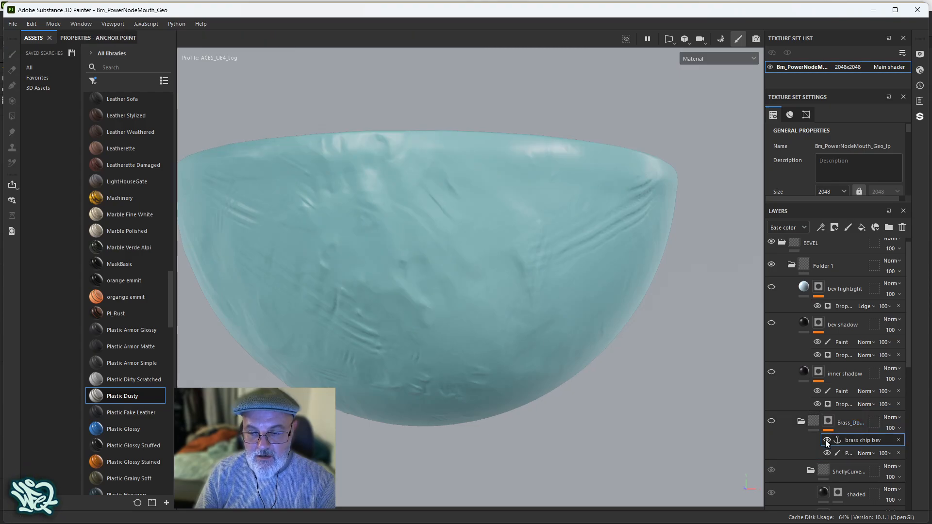
double_click(866, 440)
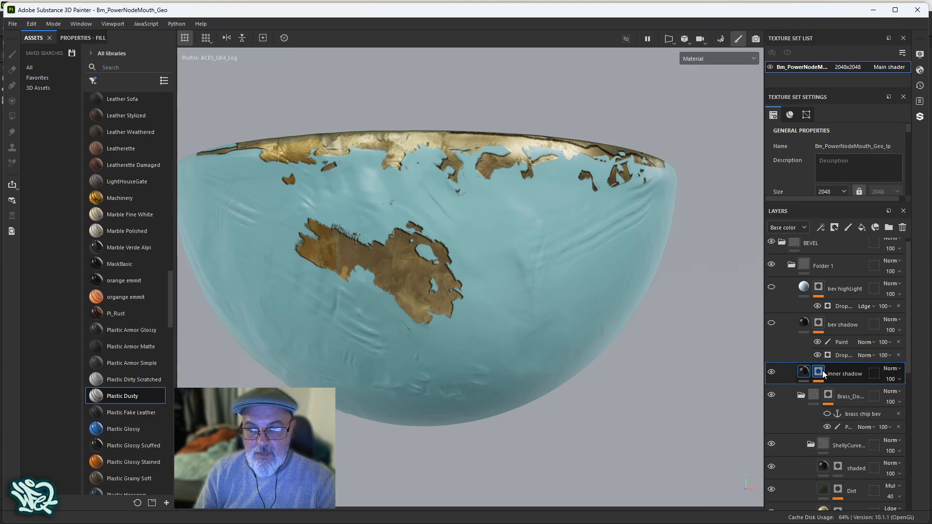
Step: Select the inner shadow layer's mask, open its options, and hide its paint effect
click(804, 371)
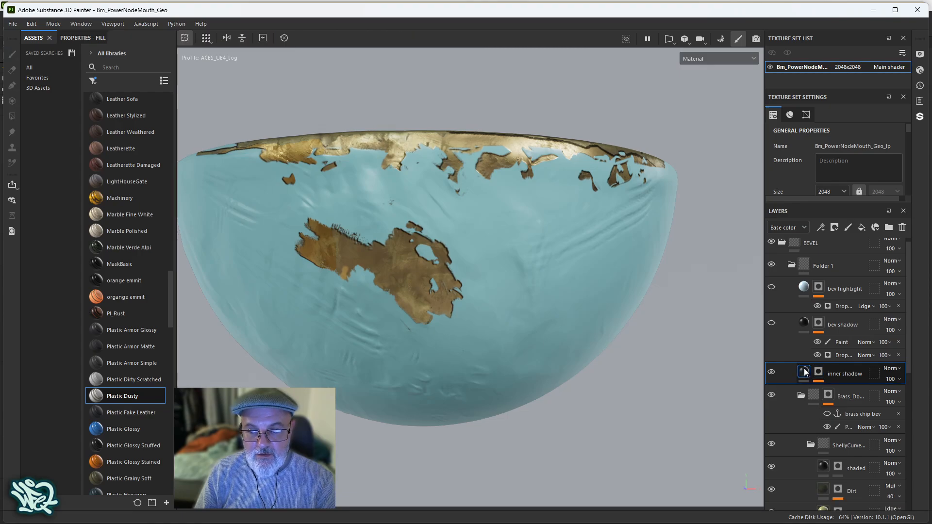
click(819, 372)
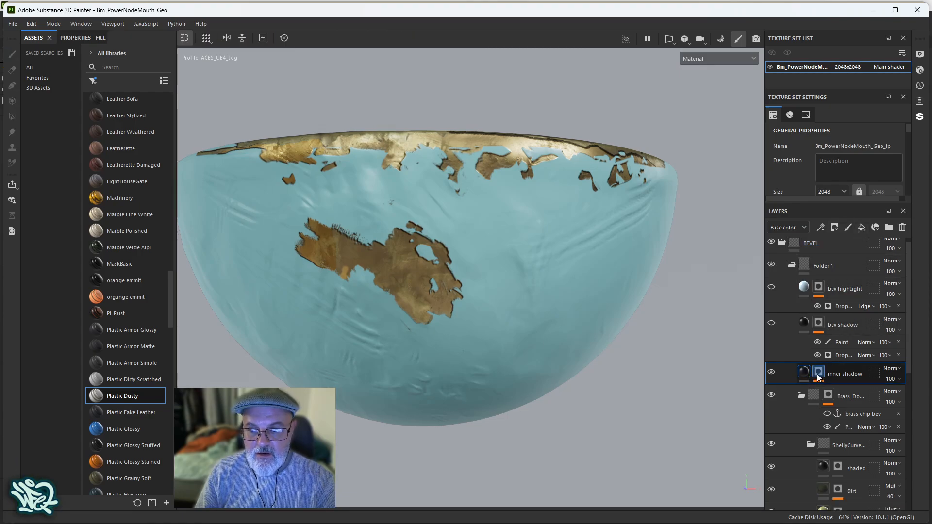
right_click(818, 371)
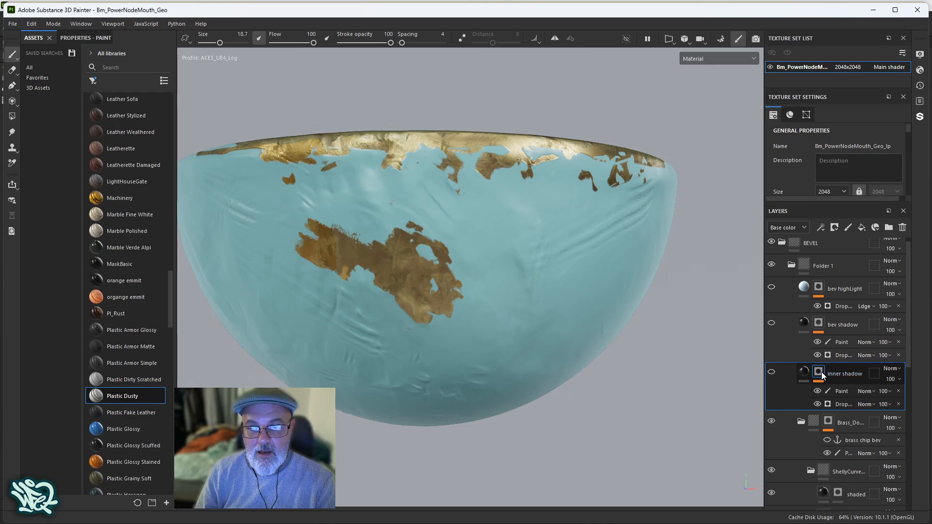
click(803, 390)
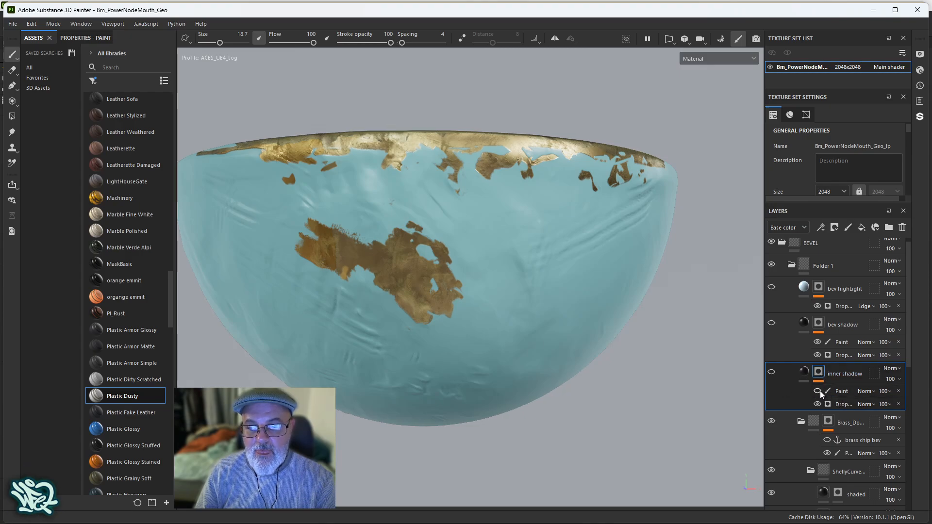
click(843, 404)
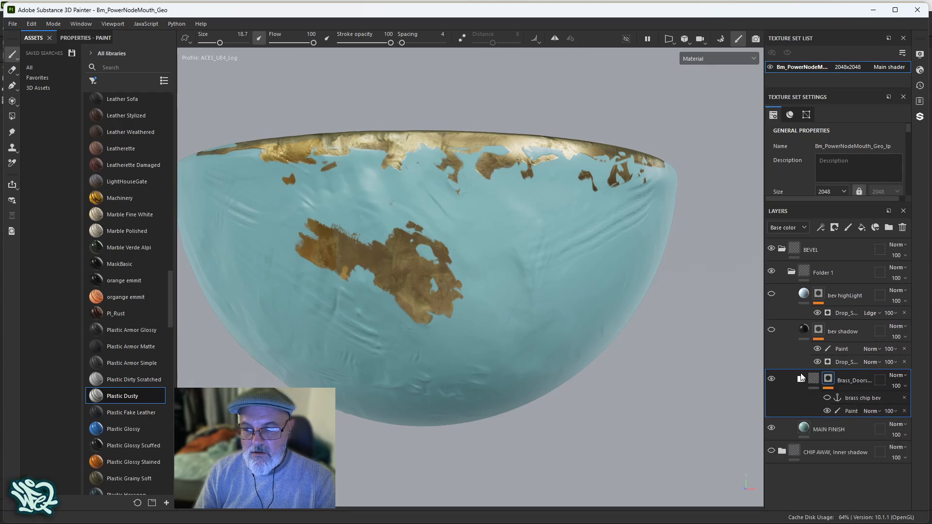
Step: Add a color-only fill layer with base color 242020 and give it a black mask
click(862, 227)
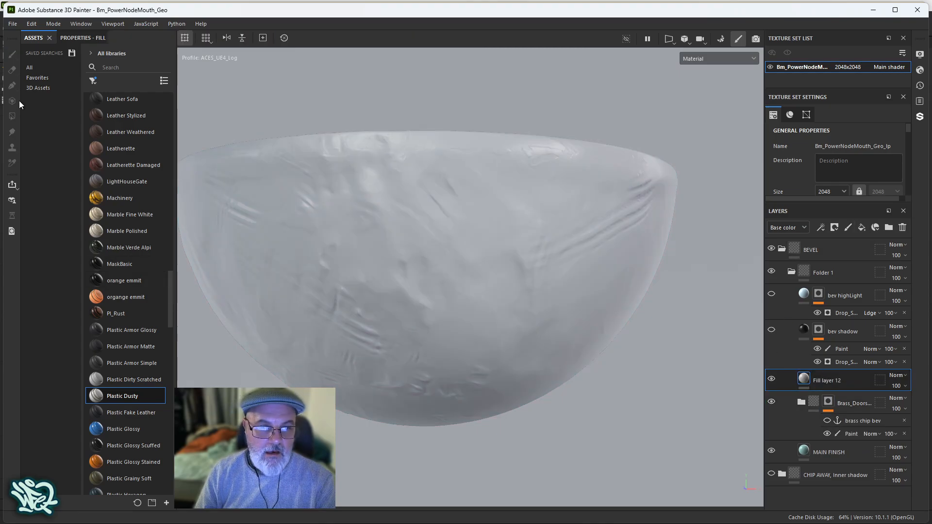
click(70, 37)
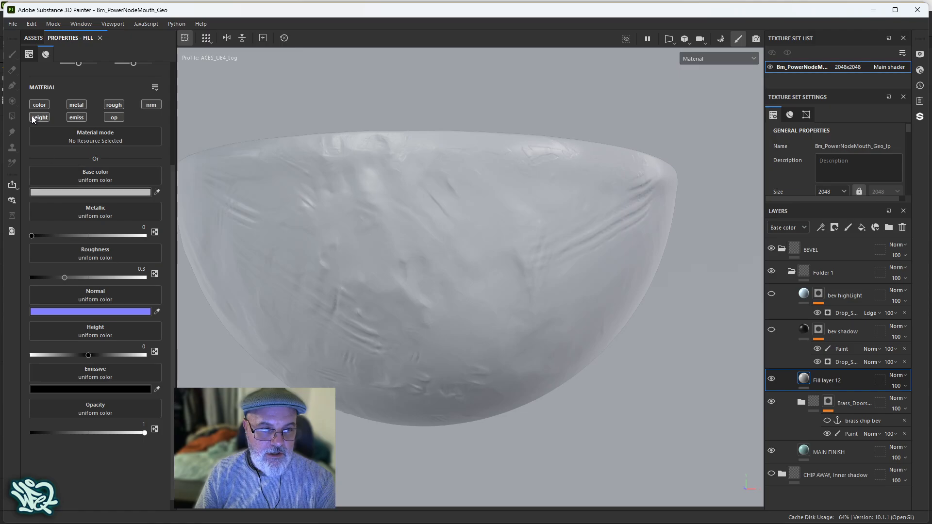
click(39, 105)
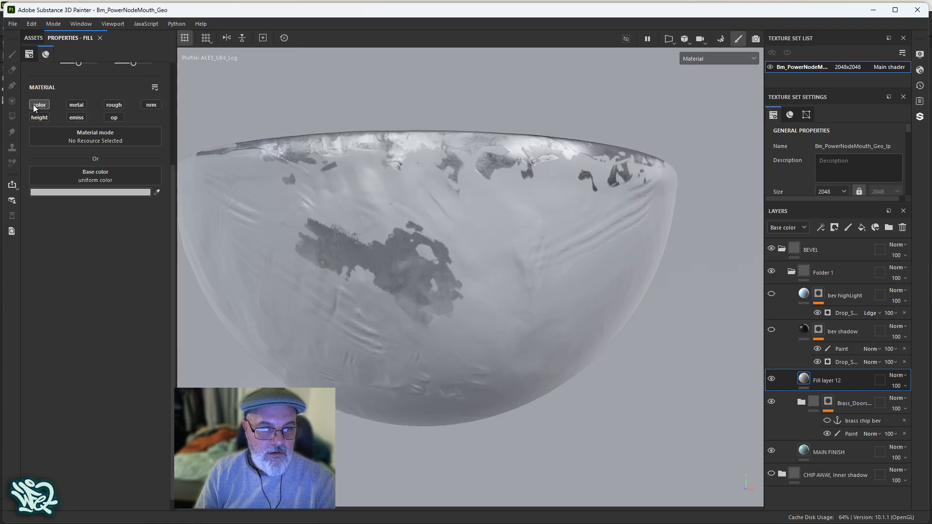
click(90, 191)
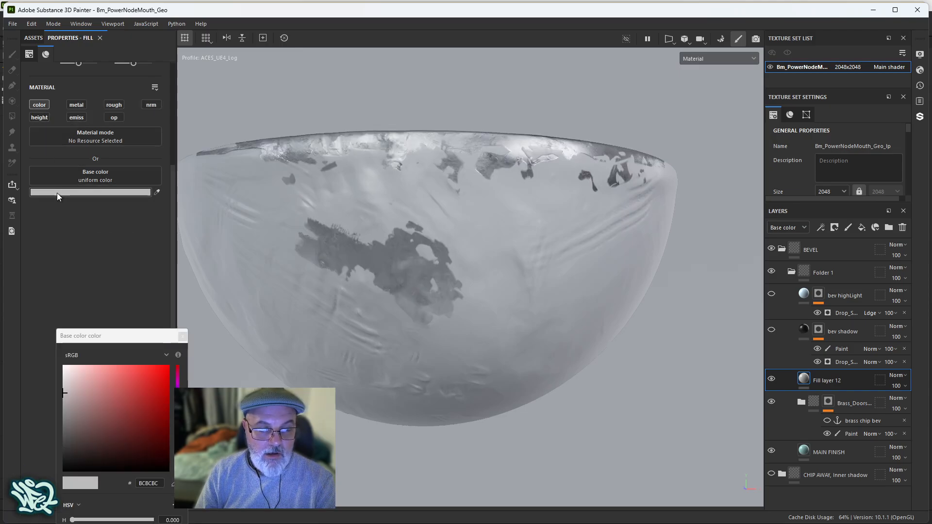
click(73, 456)
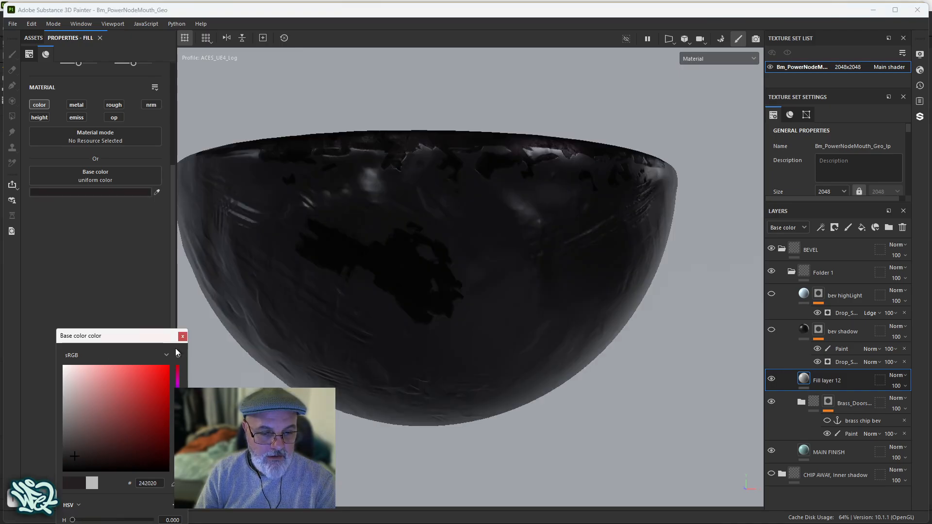
click(183, 336)
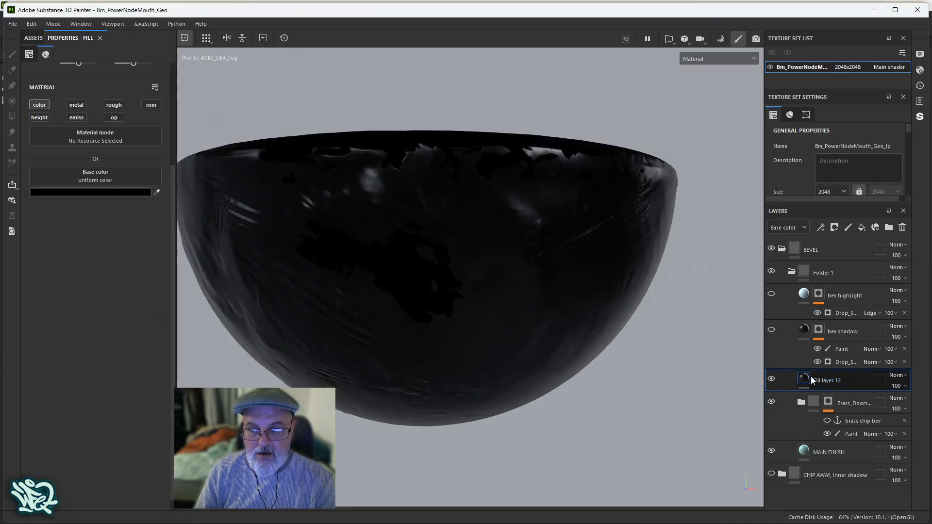
right_click(826, 379)
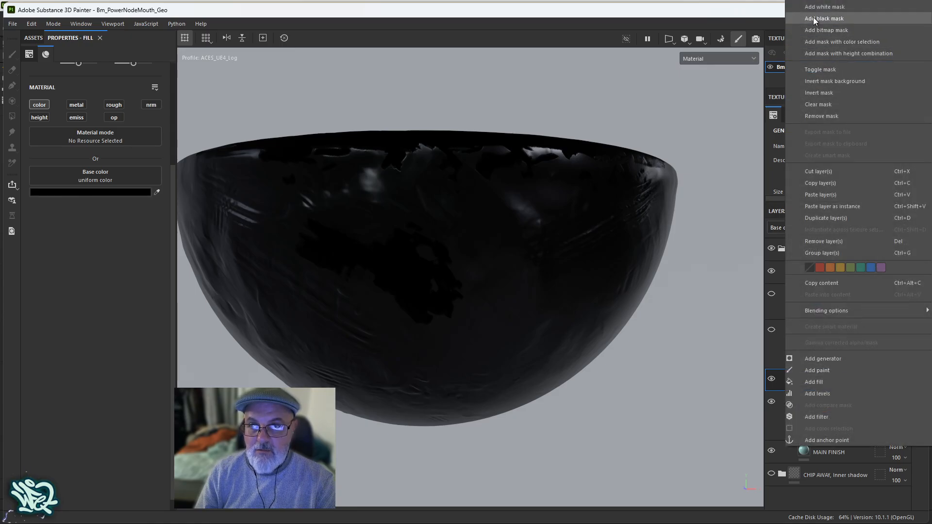
click(823, 18)
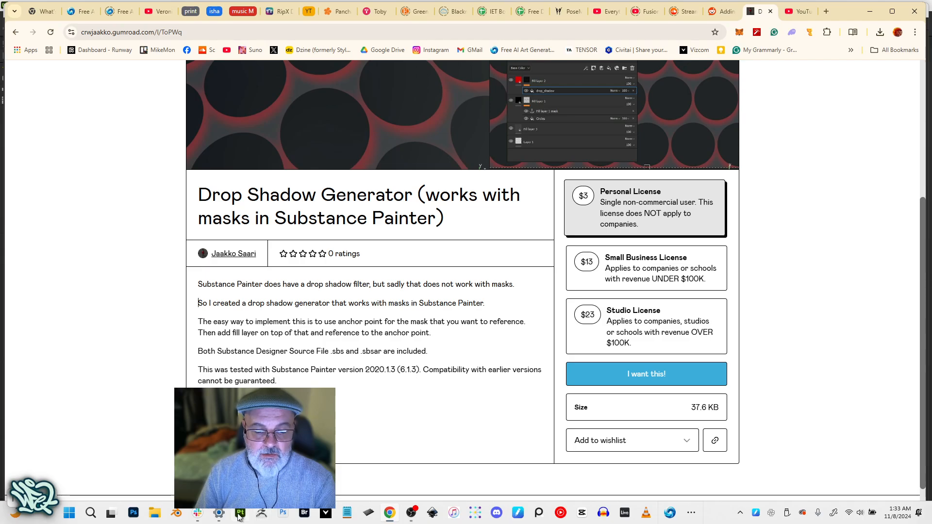
Step: Add a generator to Fill layer 12's mask and choose Drop_Shadow_generator by searching 'dro'
click(240, 513)
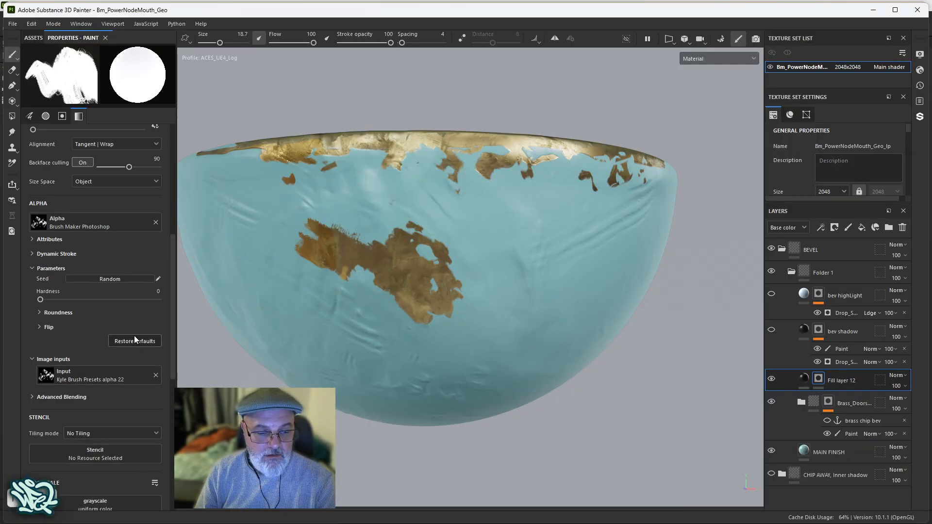
click(34, 38)
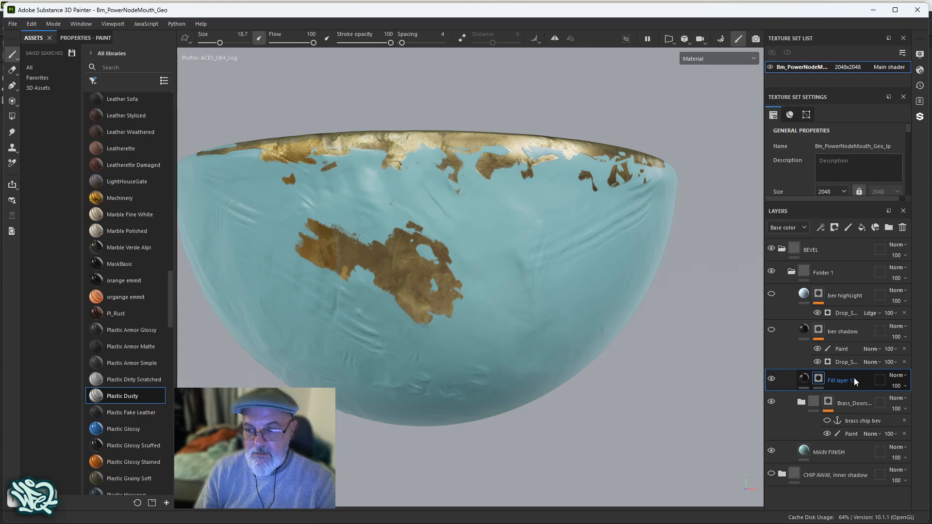
right_click(840, 381)
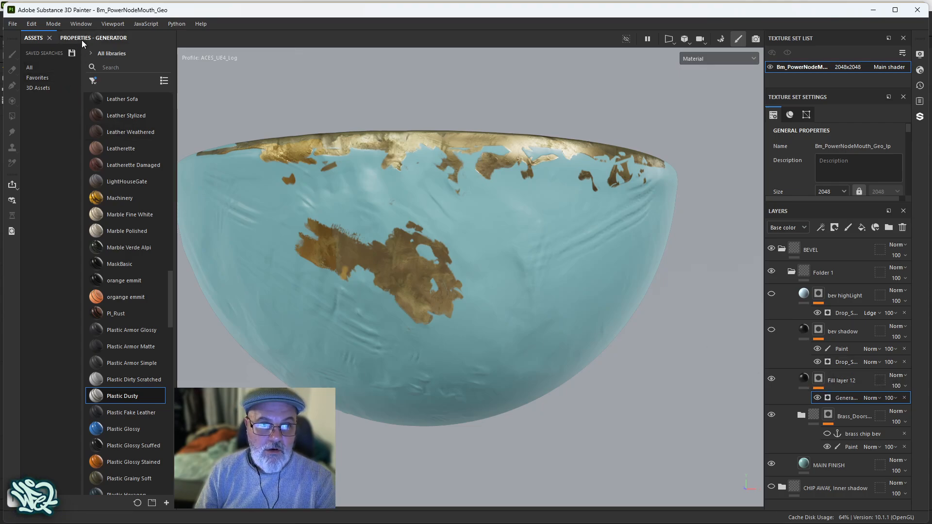
click(93, 37)
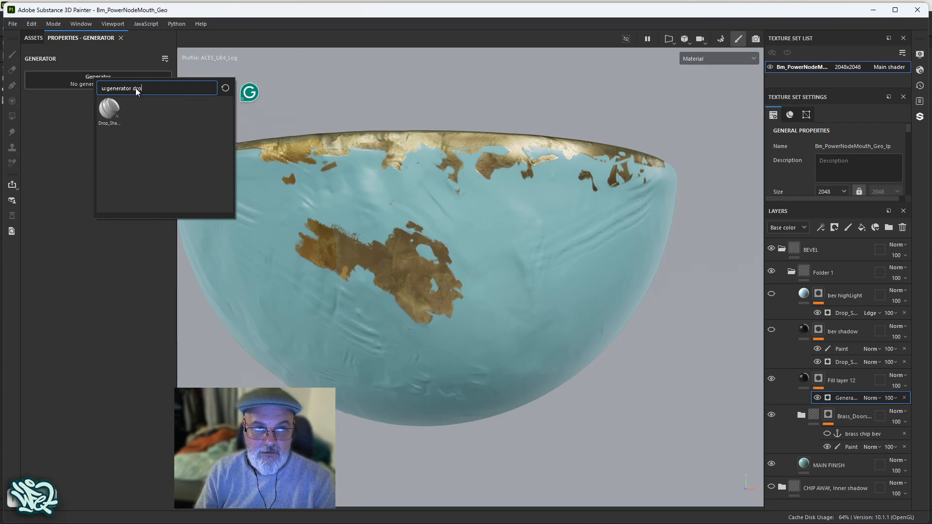
key(Backspace)
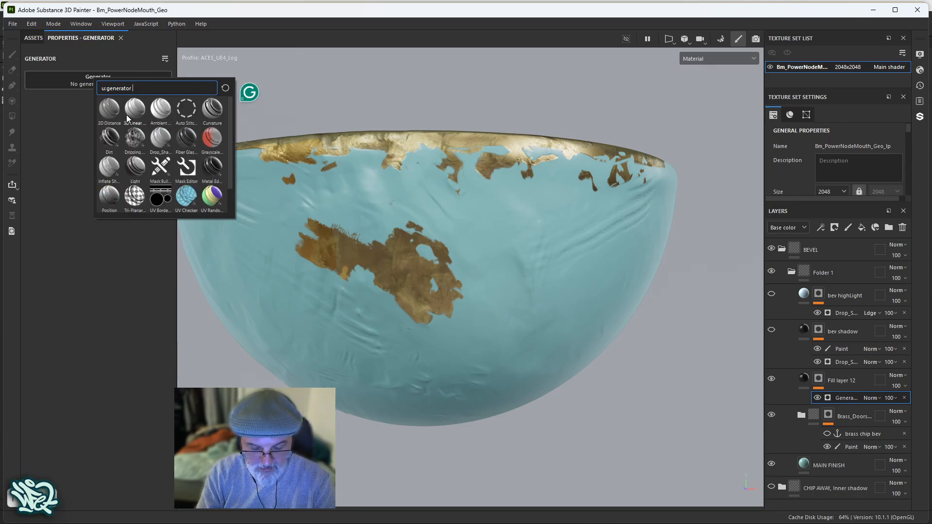
text(dro)
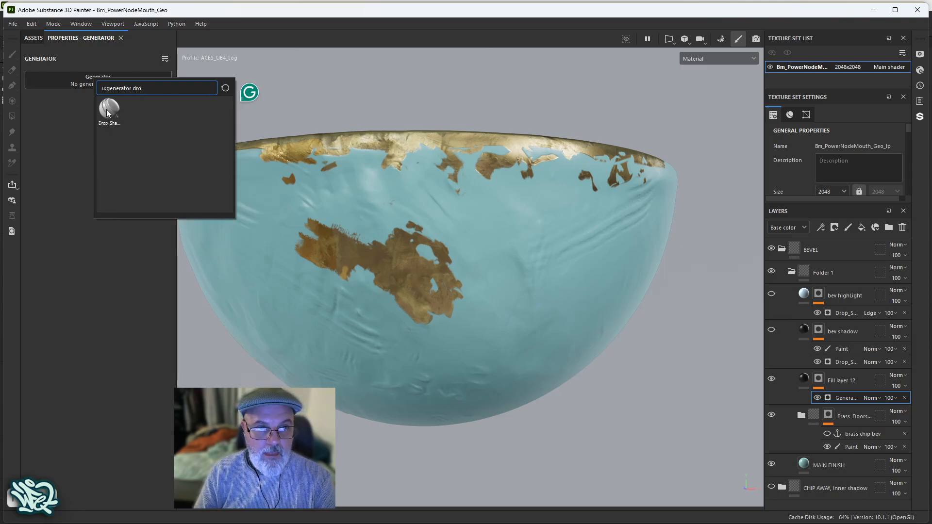
click(109, 109)
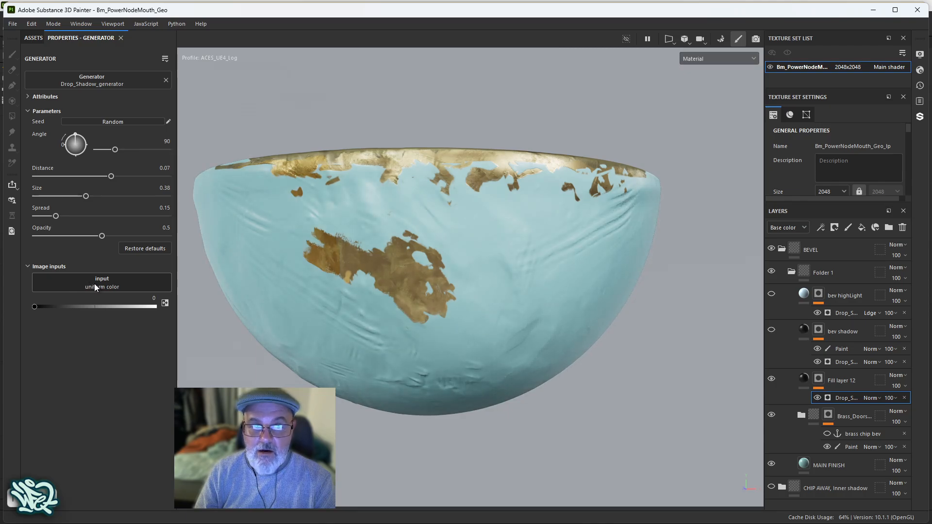
Step: Set the Drop Shadow generator's image input to the brass chip bev anchor point
click(101, 283)
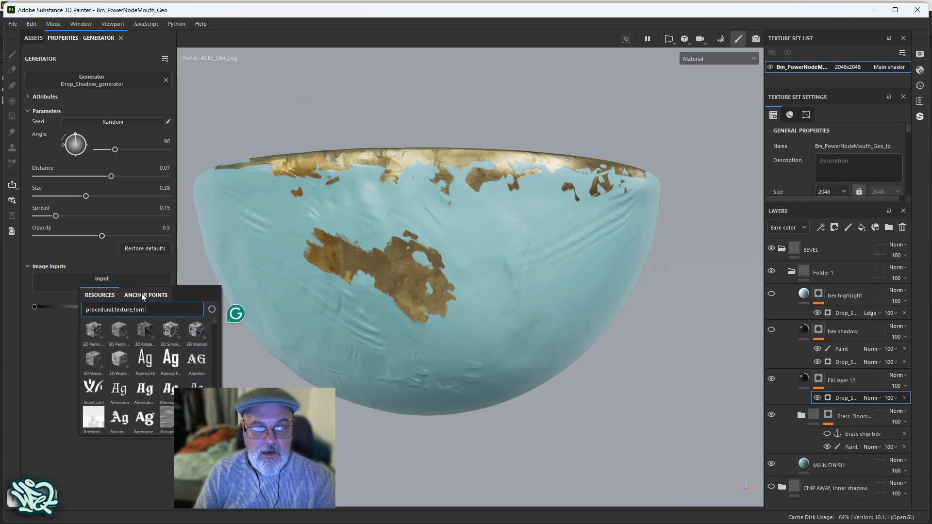
click(146, 295)
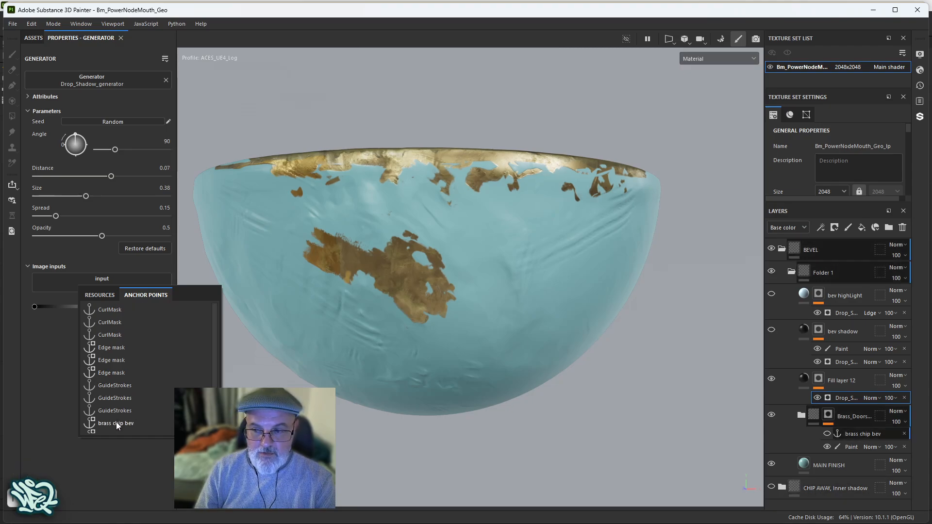
click(117, 424)
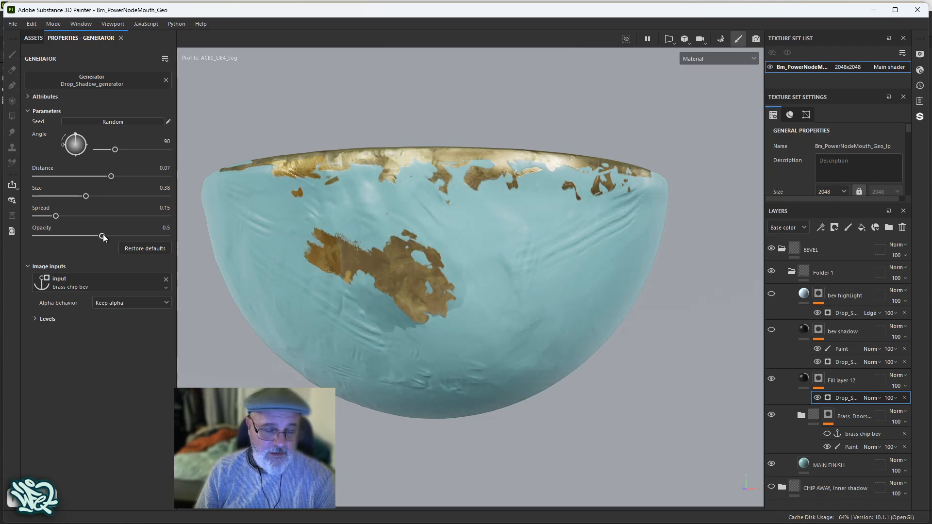
Step: Set shadow opacity near full, distance 0, size 0.15, spread 0.44, and Alpha behavior to Keep alpha
drag(102, 236, 165, 236)
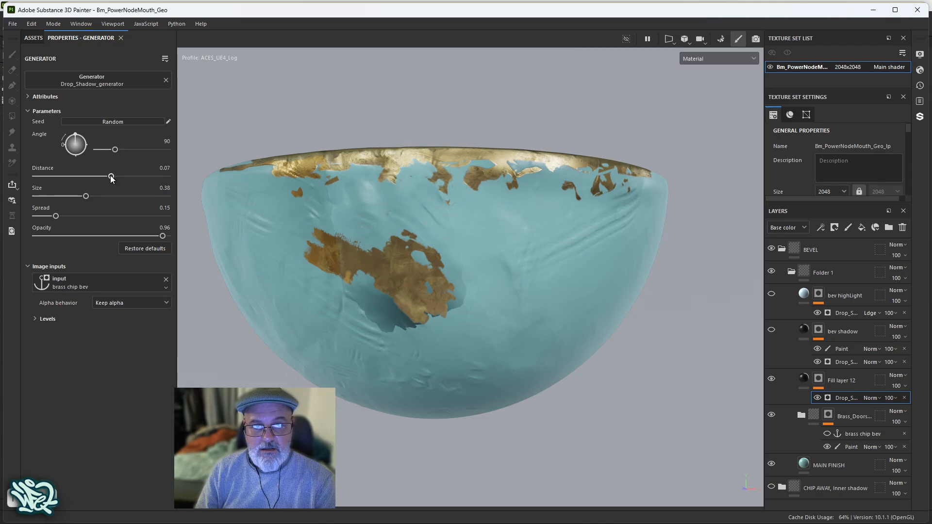
drag(110, 178, 112, 177)
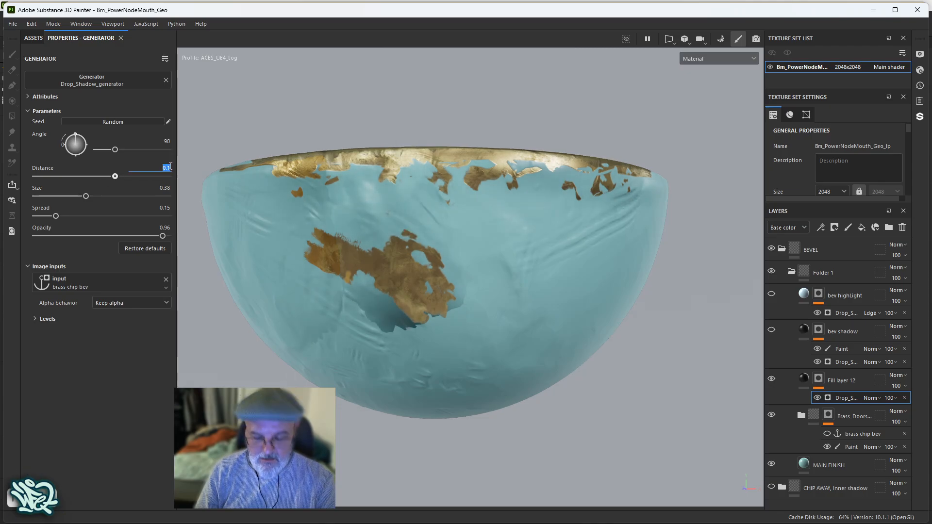
drag(115, 176, 101, 176)
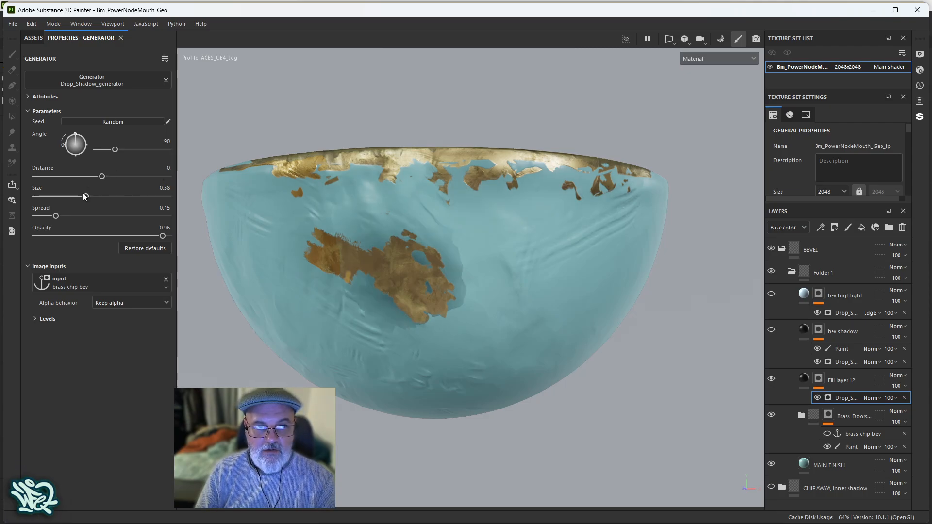
drag(85, 197, 82, 196)
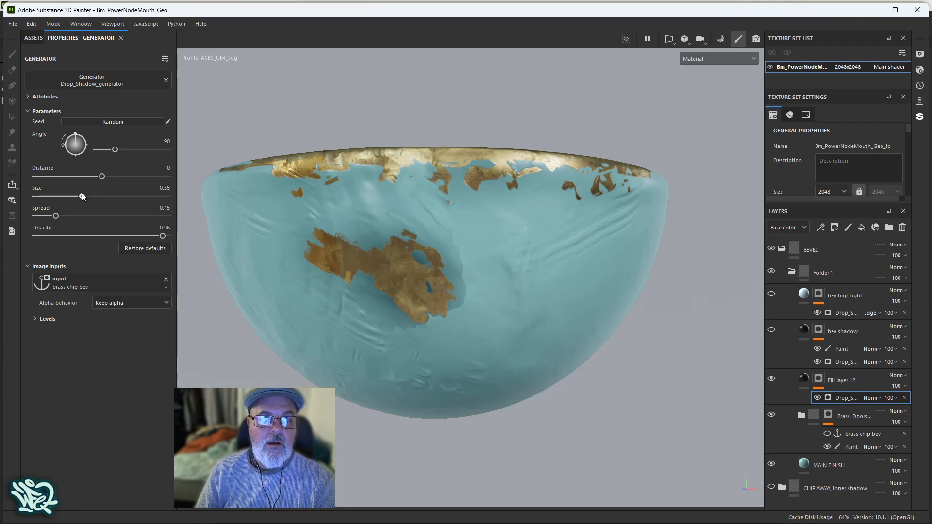
drag(82, 196, 52, 196)
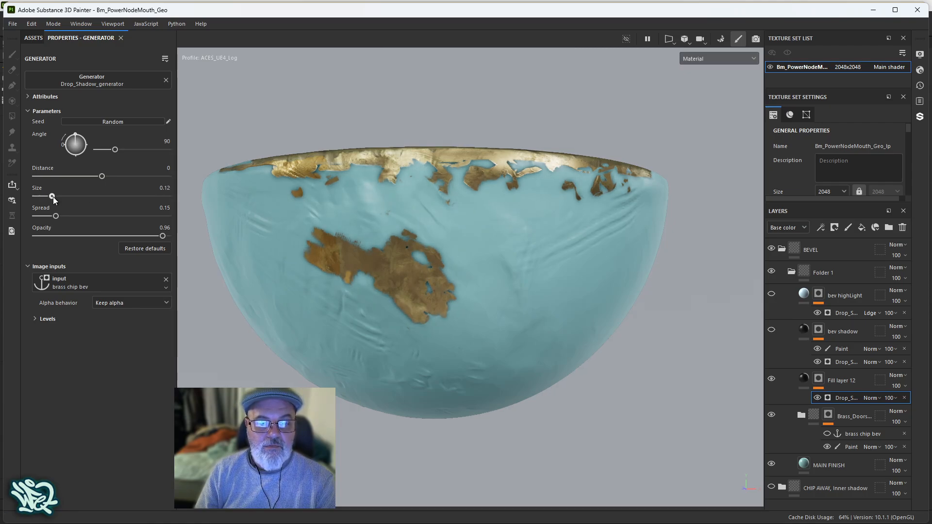
drag(56, 216, 80, 216)
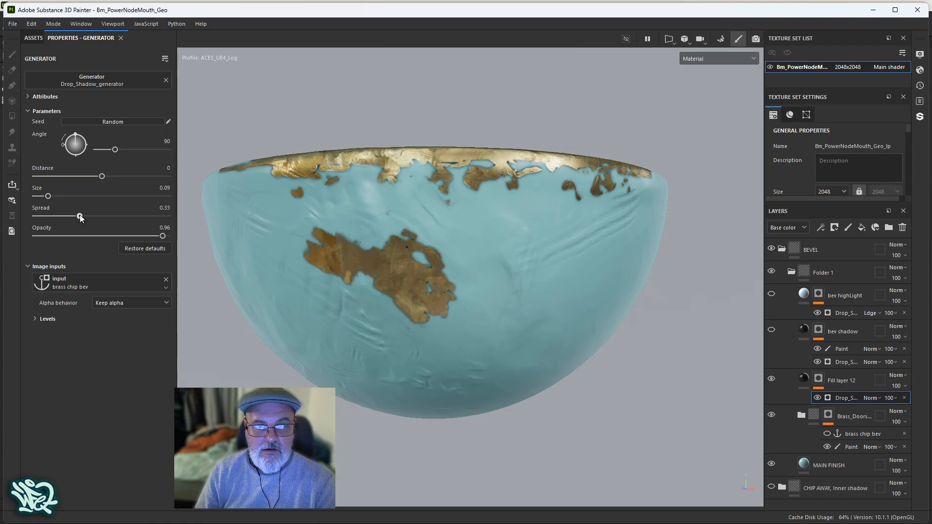
drag(41, 196, 58, 196)
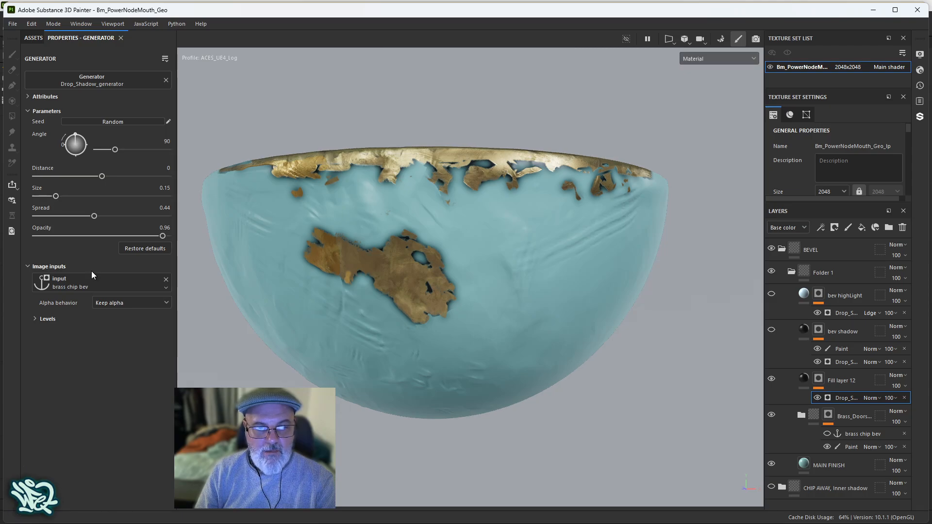
click(130, 302)
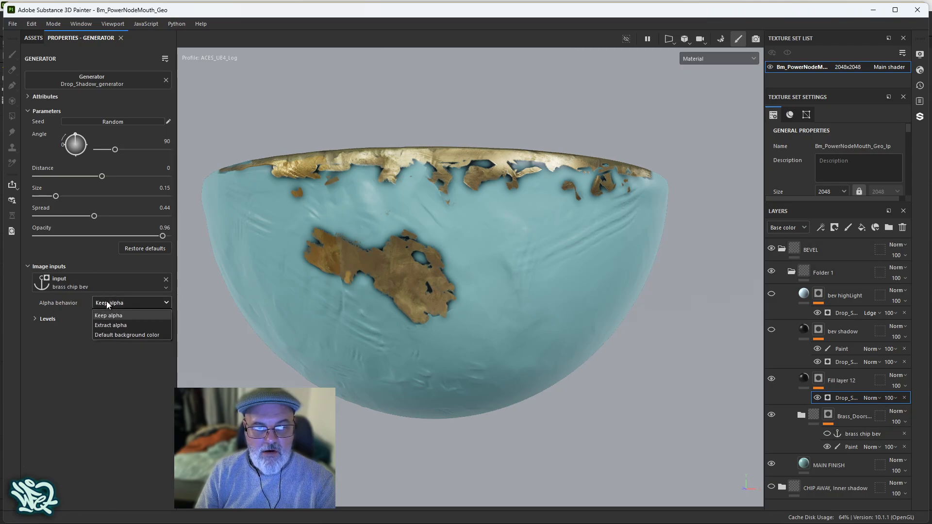
click(111, 325)
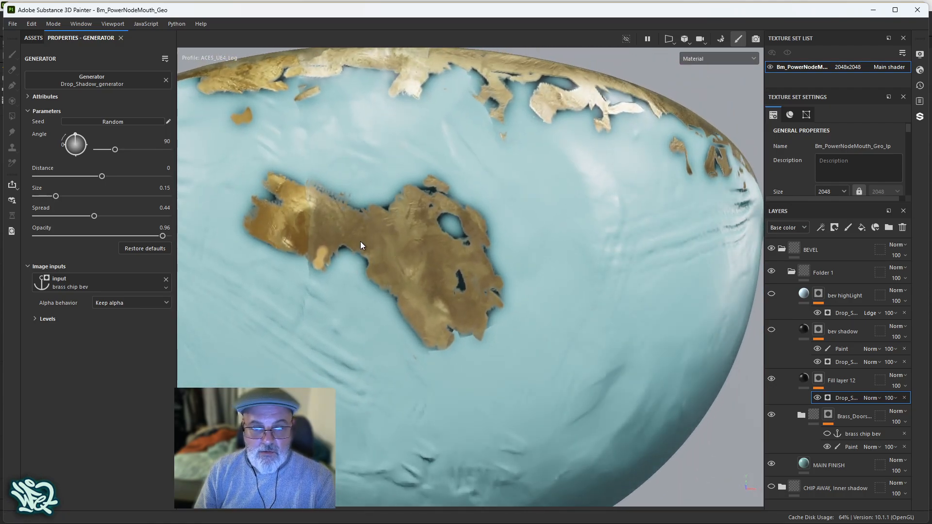
Step: Tint Fill layer 12's shadow bright green to check coverage, then restore it to 070707
click(842, 380)
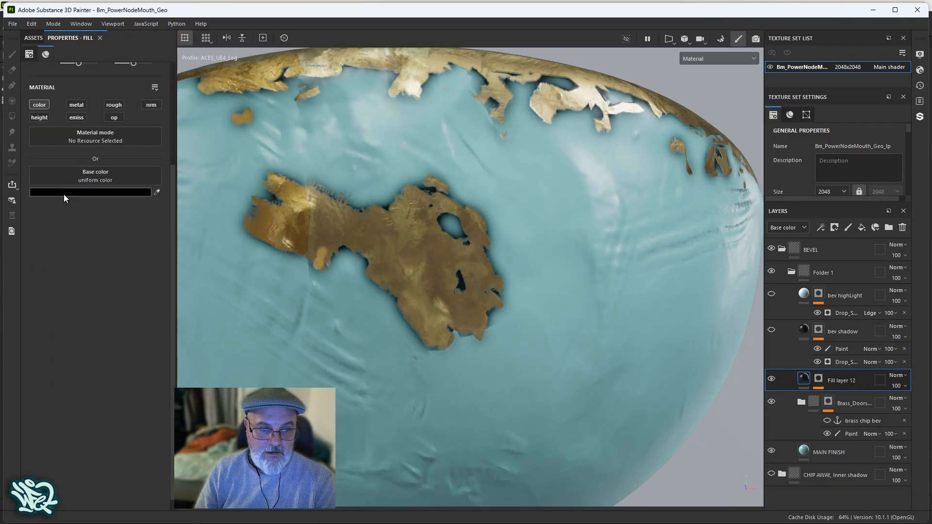
click(91, 192)
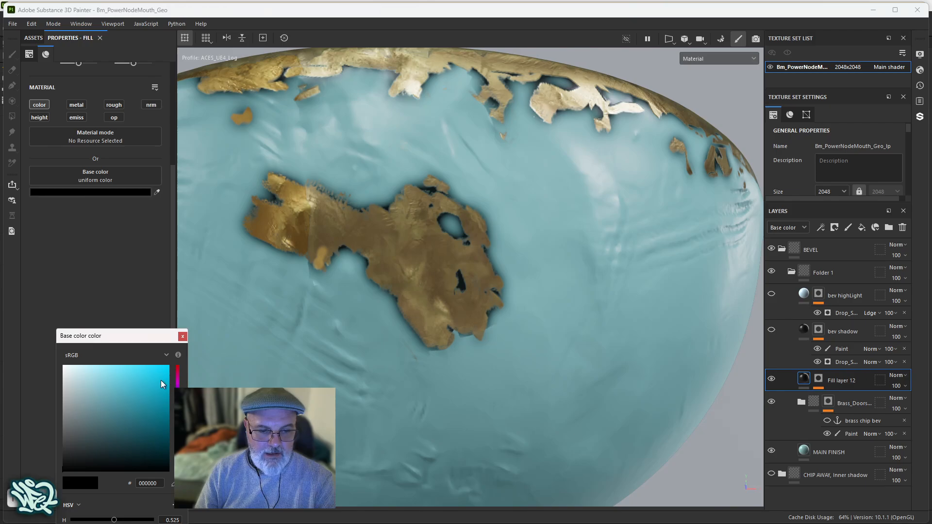
click(165, 363)
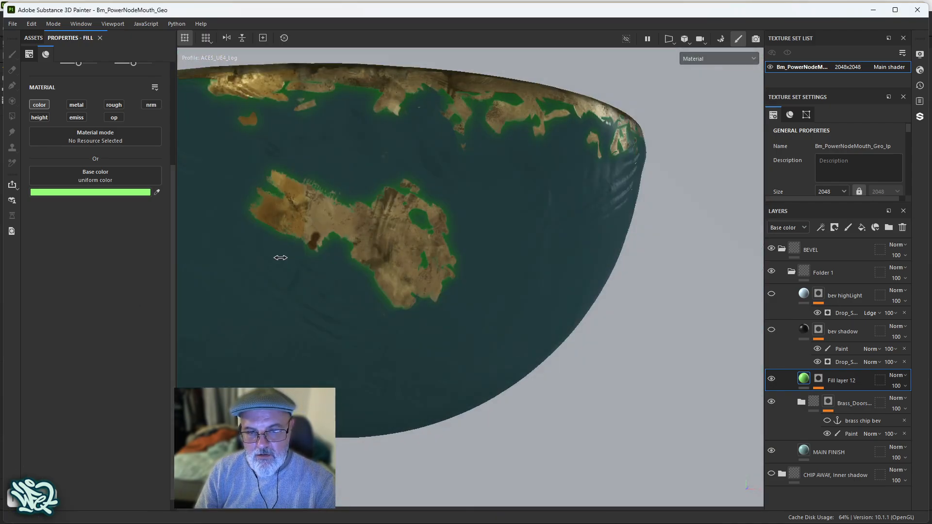
drag(280, 257, 347, 256)
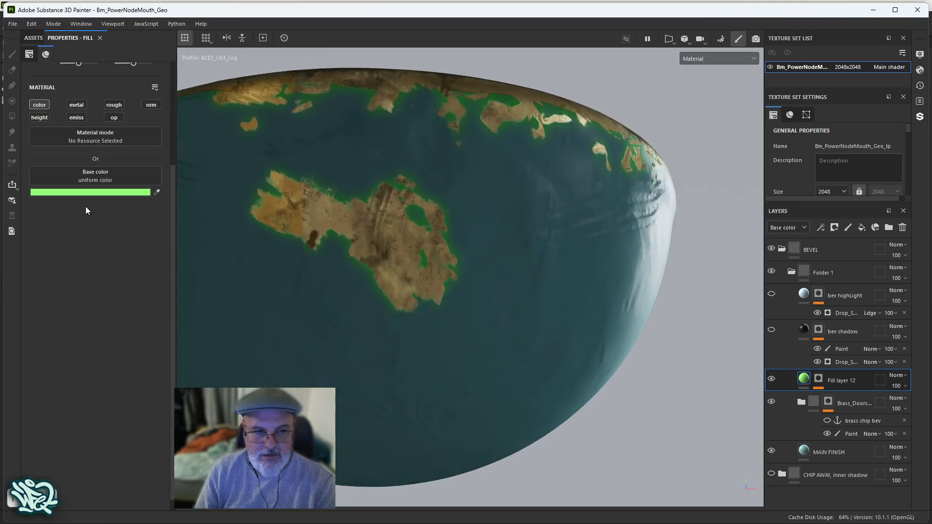
click(91, 191)
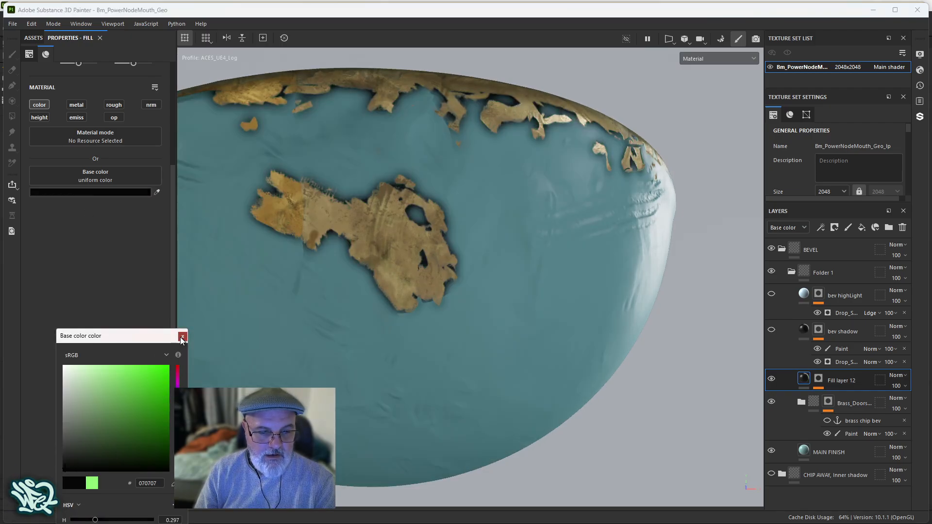
click(183, 337)
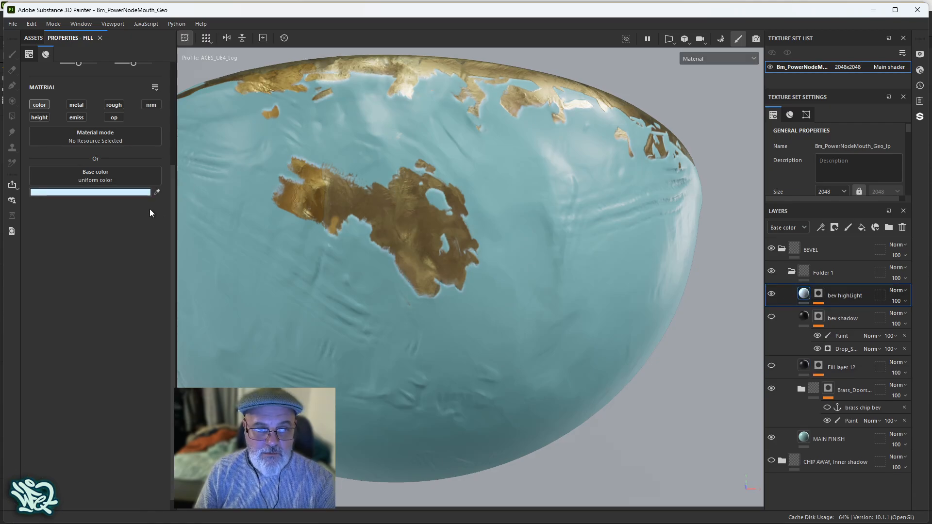
Step: Invert the Levels on the bev highLight layer's Drop Shadow generator
double_click(845, 296)
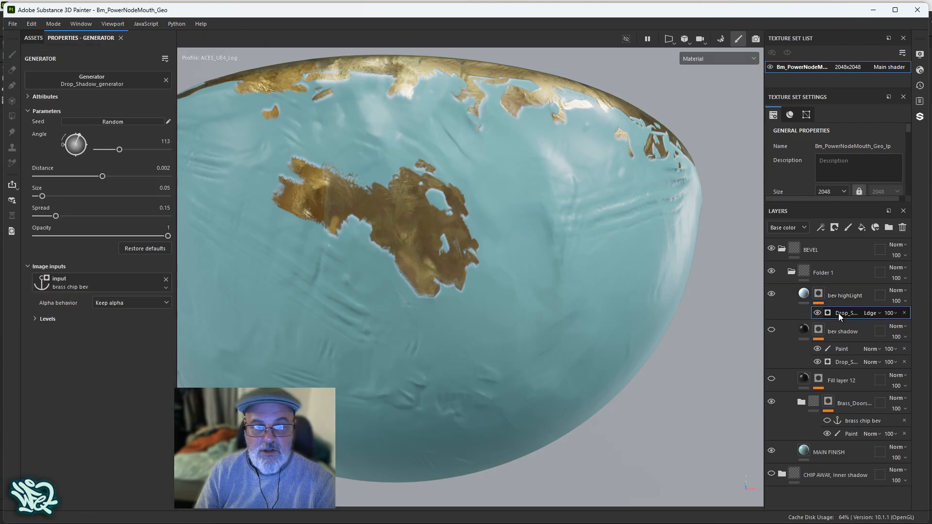
click(45, 319)
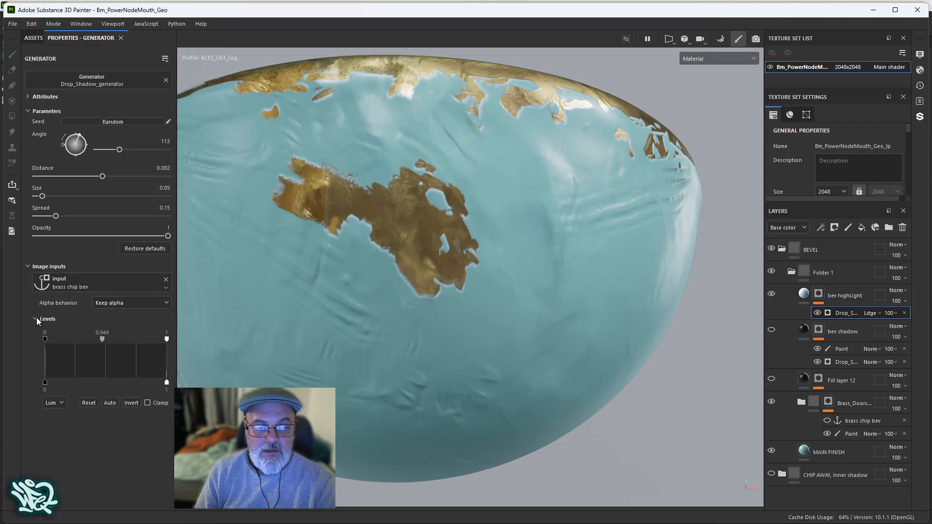
click(130, 403)
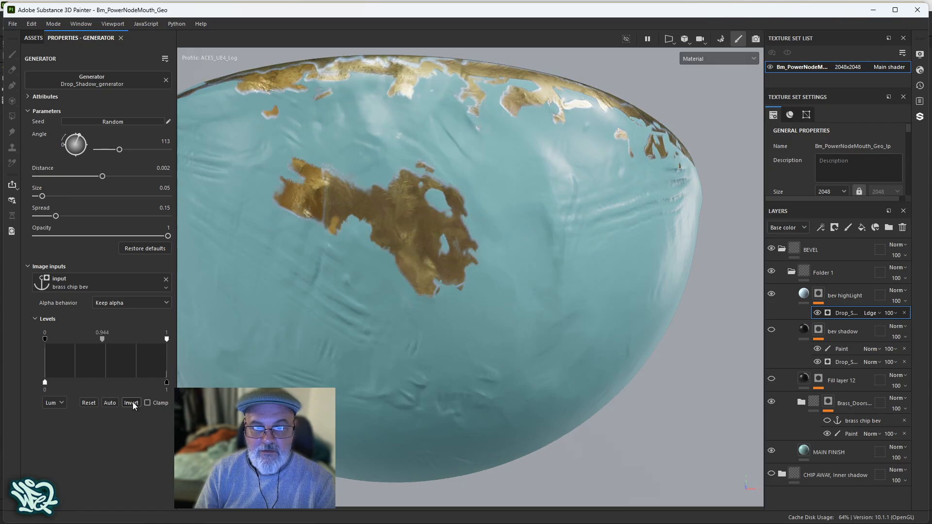
scroll(down, 3)
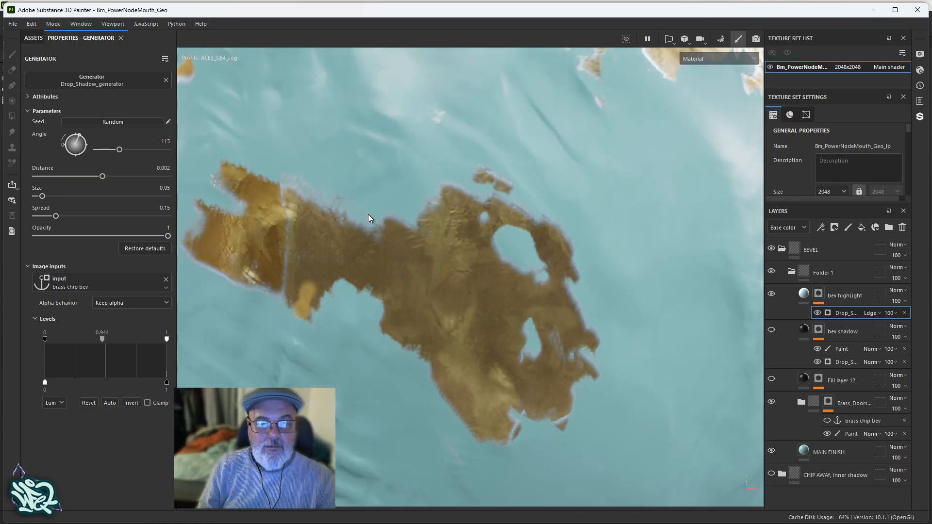
click(131, 402)
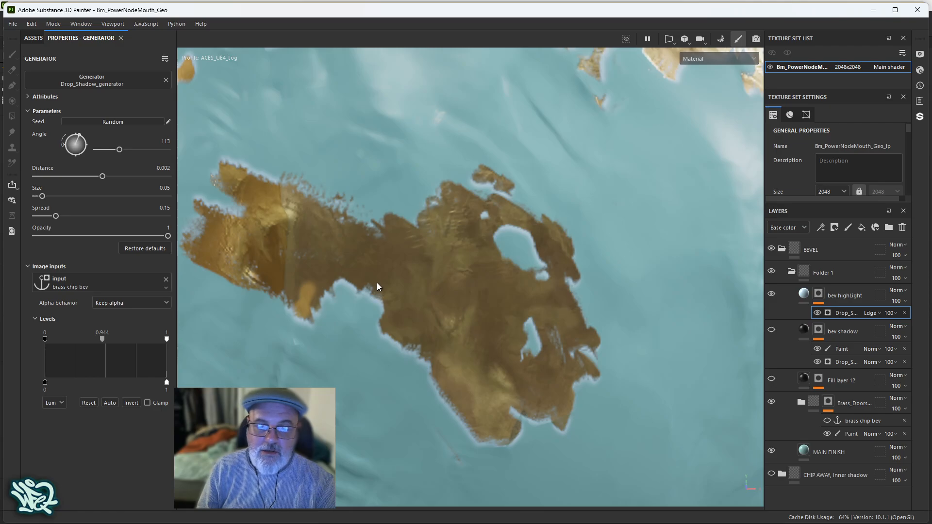
mouse_move(452, 312)
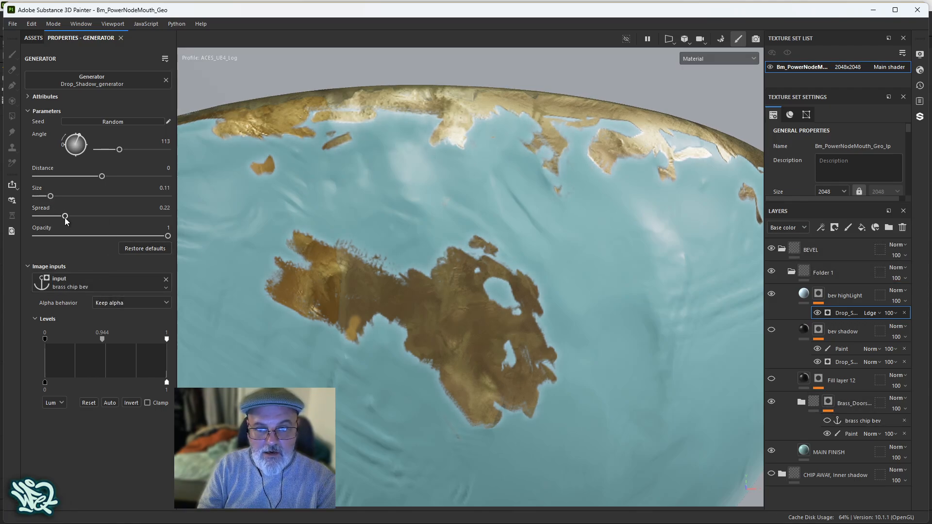
Step: Set the highlight drop shadow to spread 0.19 and size 0.06, nudging distance and rotating angle
drag(66, 217, 101, 217)
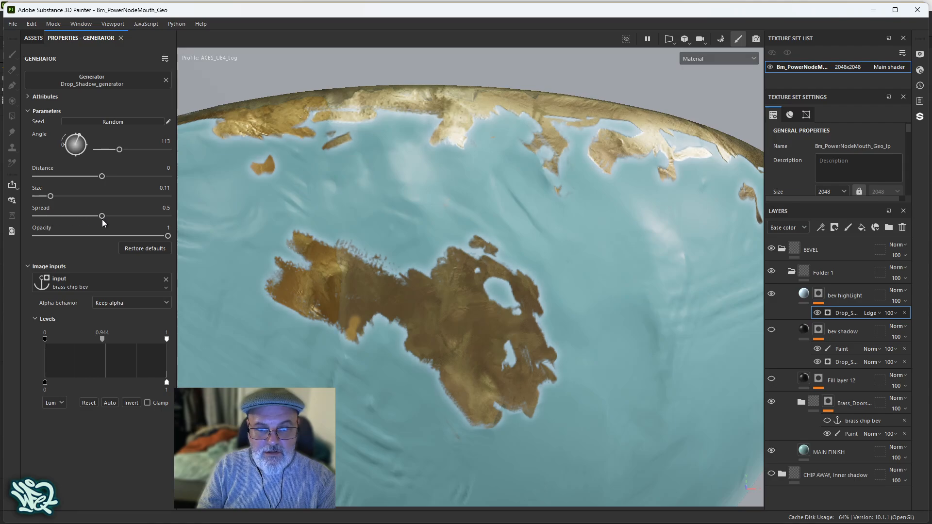
drag(101, 216, 146, 216)
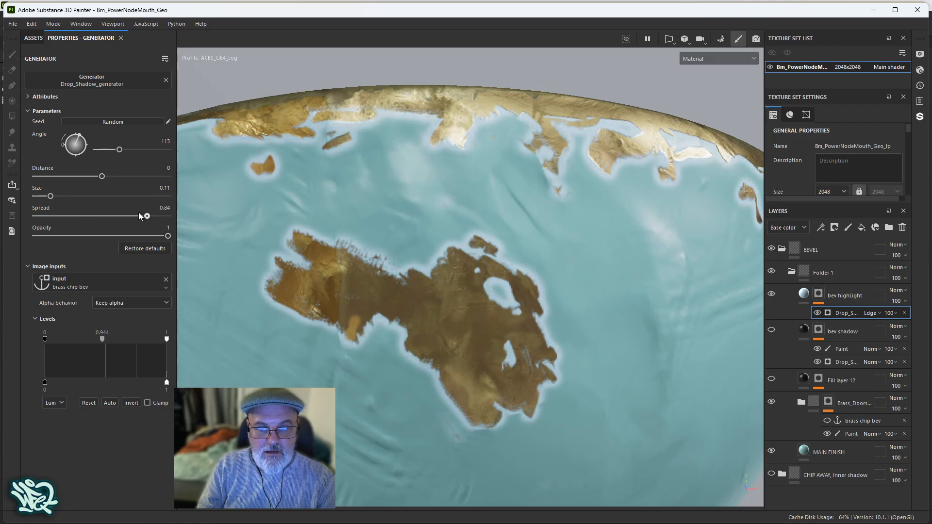
drag(44, 196, 64, 197)
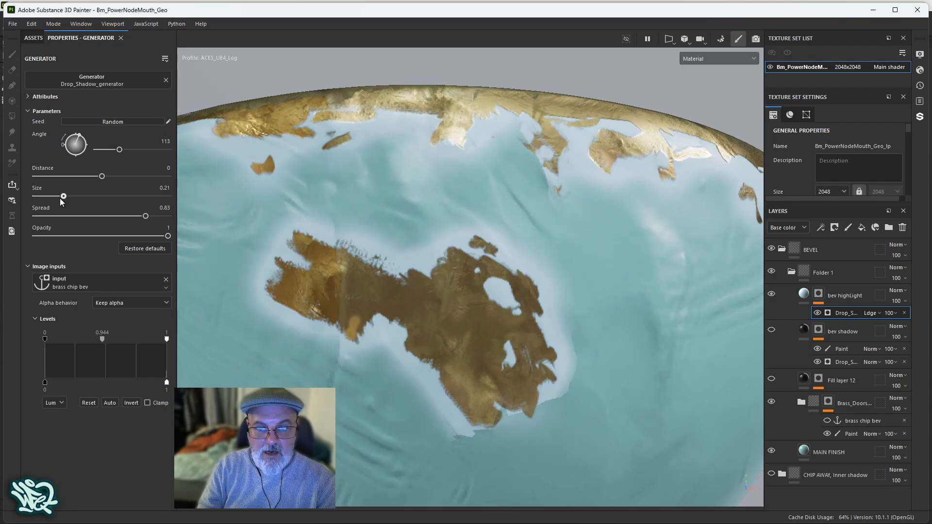
drag(64, 197, 40, 196)
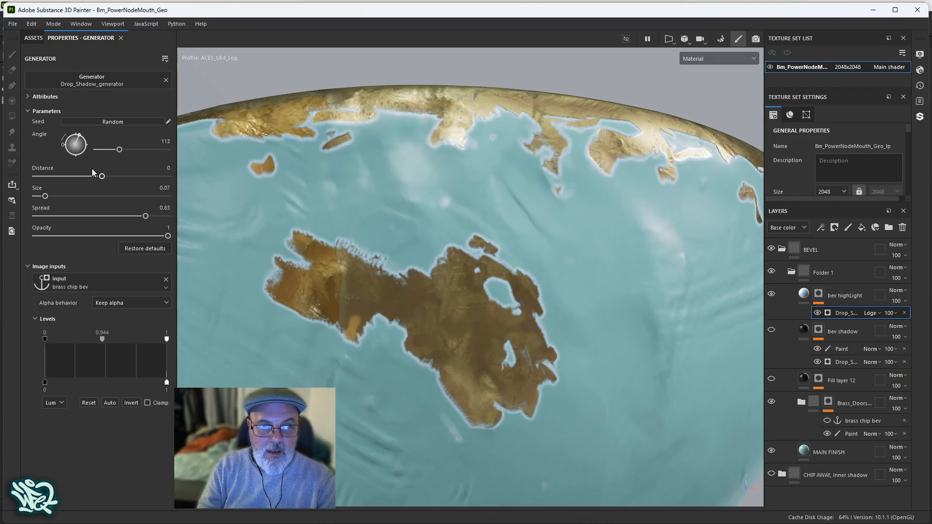
click(169, 168)
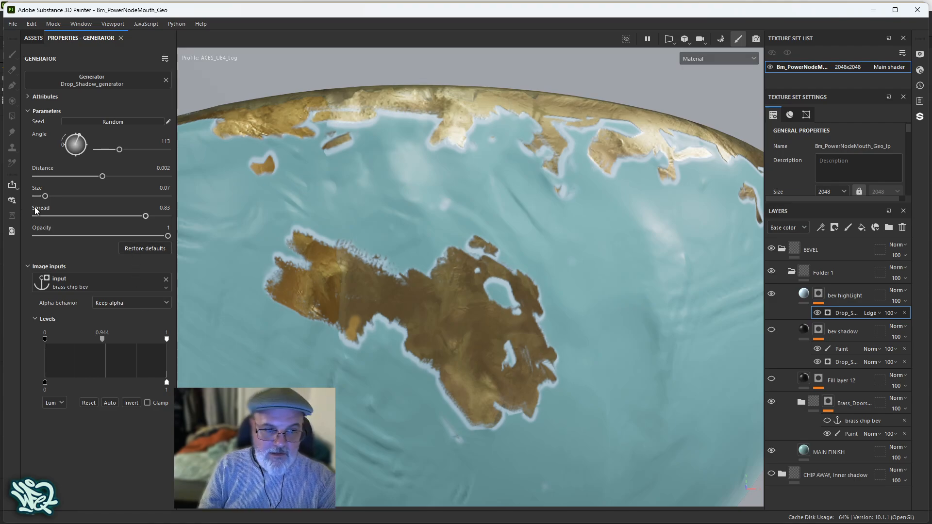
drag(146, 215, 70, 216)
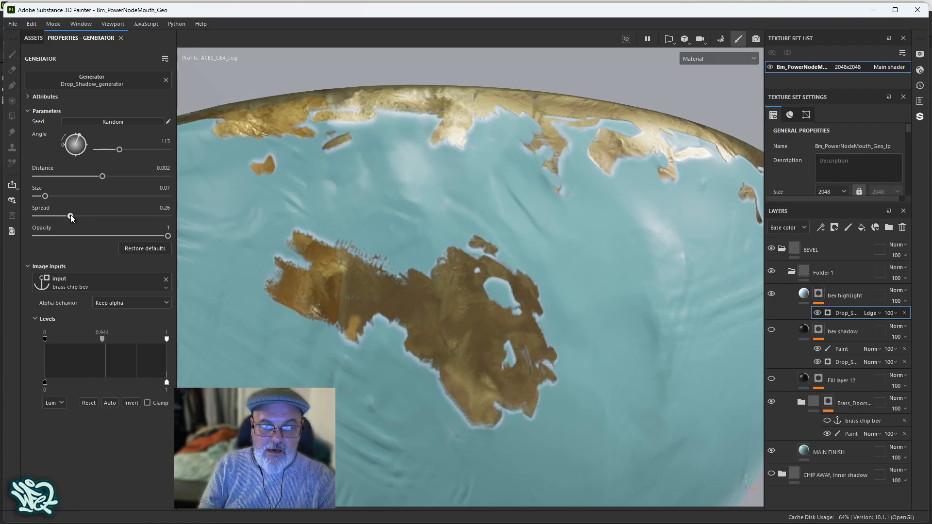
drag(71, 216, 61, 216)
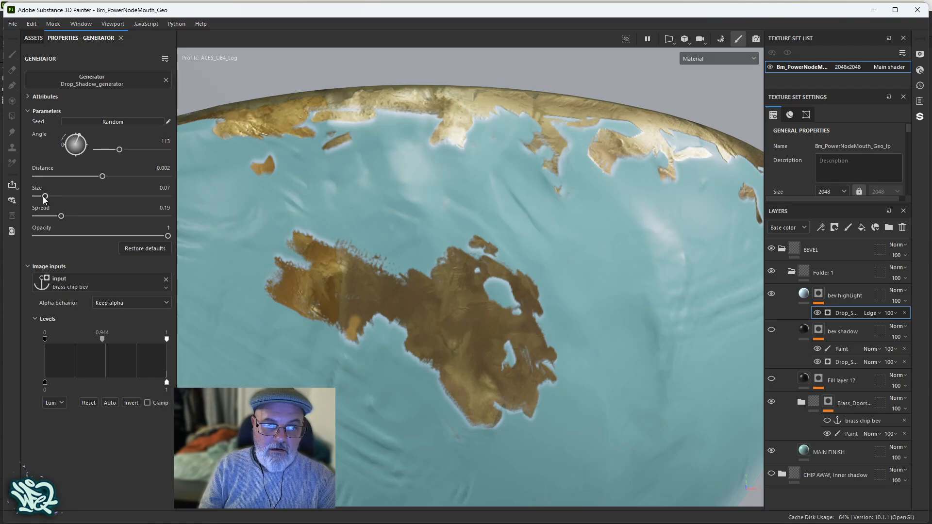
drag(45, 198, 42, 197)
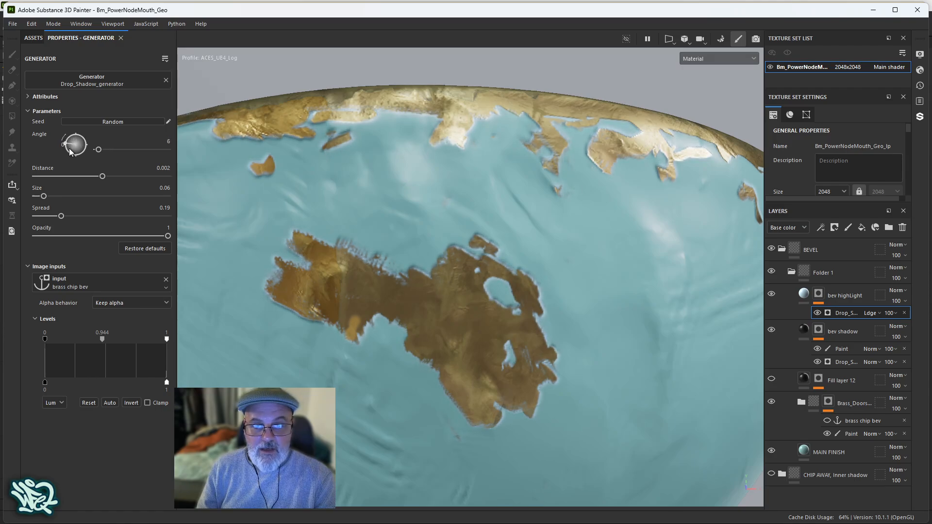
drag(73, 145, 110, 150)
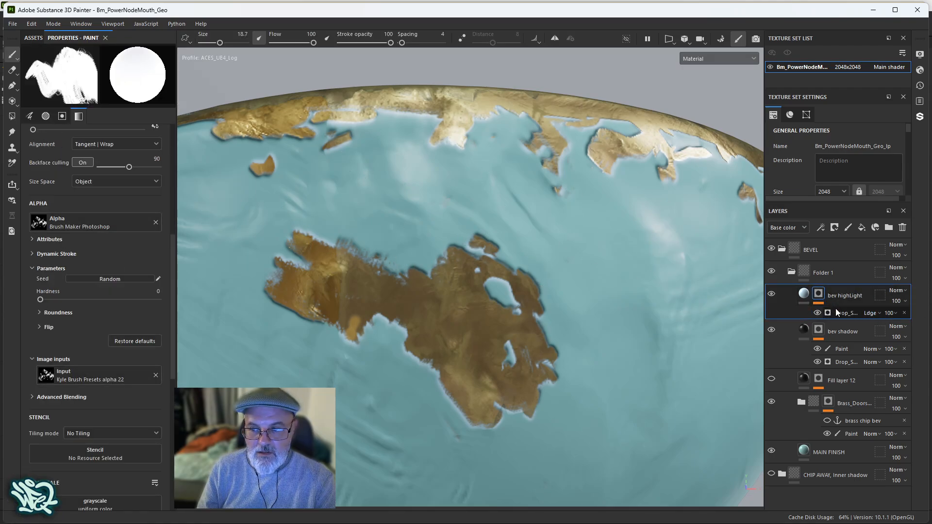
Step: Hide bev shadow's Paint effect, keeping its Drop Shadow generator, then select Fill layer 12
click(844, 313)
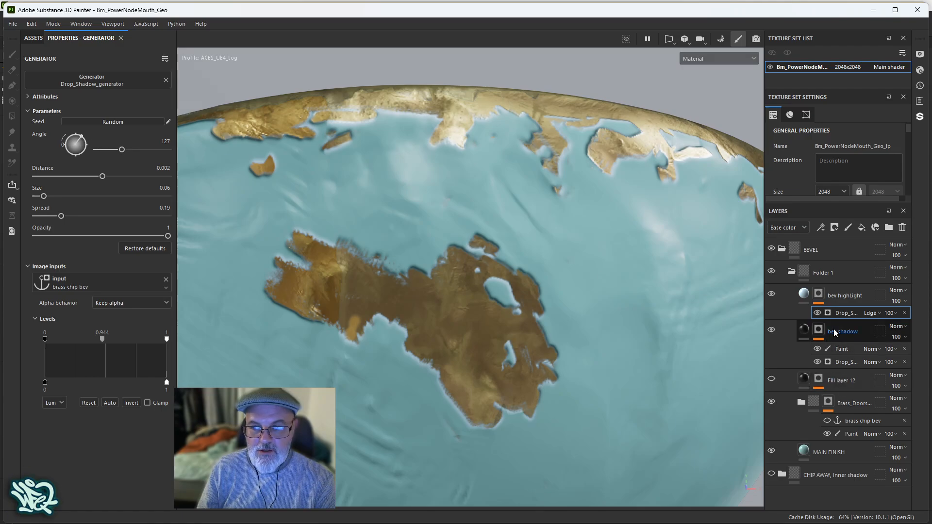
click(842, 349)
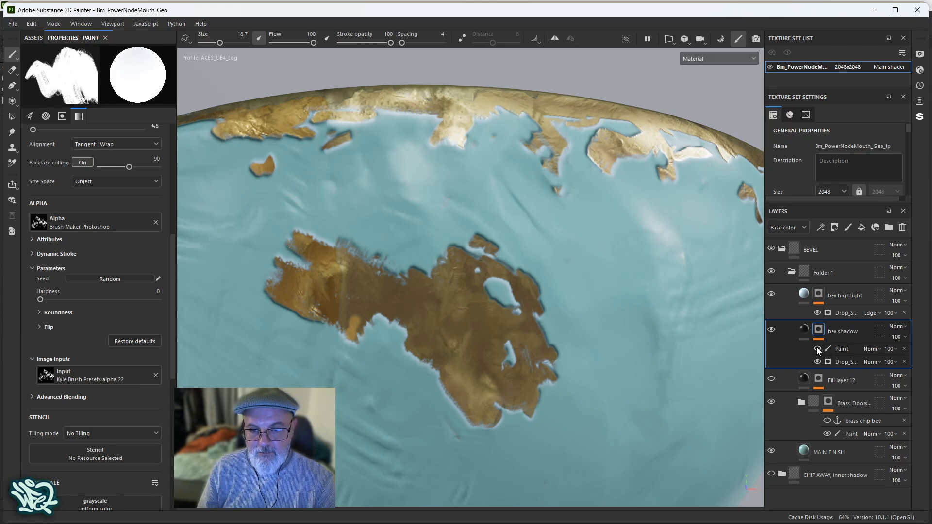
click(818, 349)
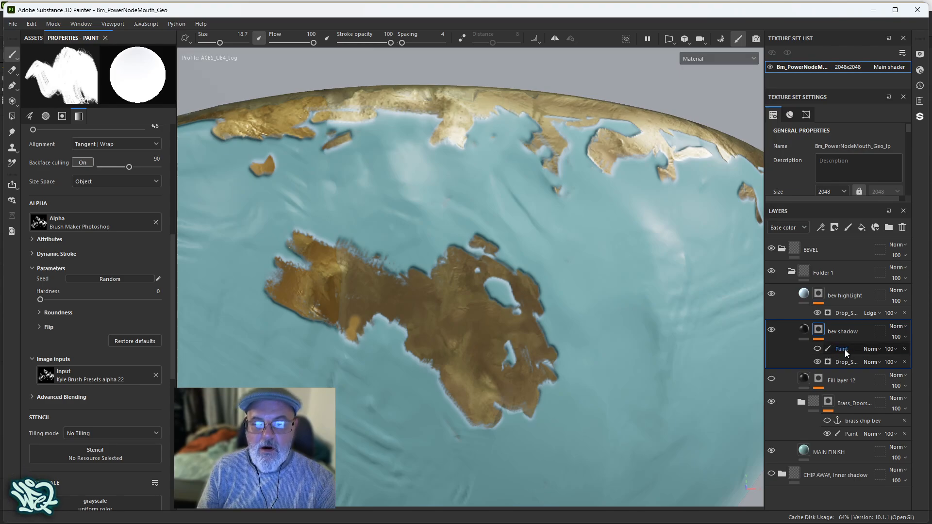
click(846, 362)
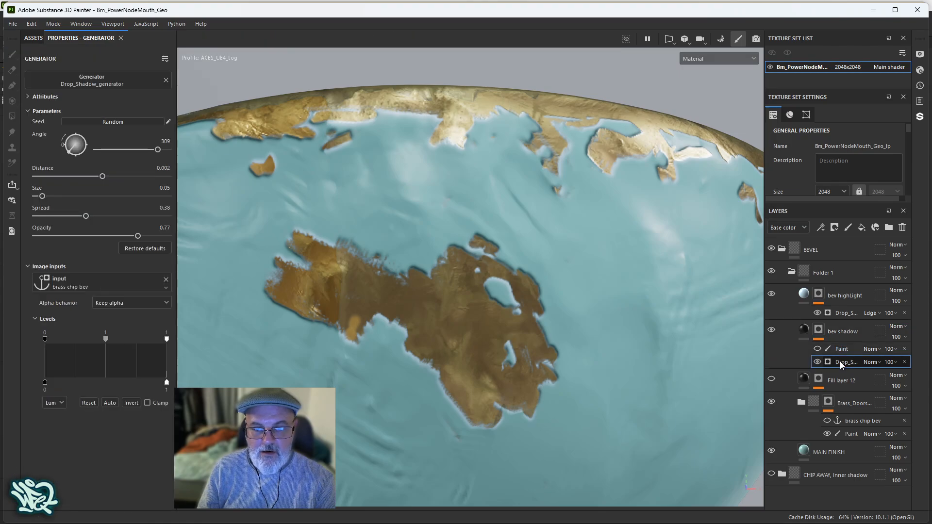
mouse_move(836, 366)
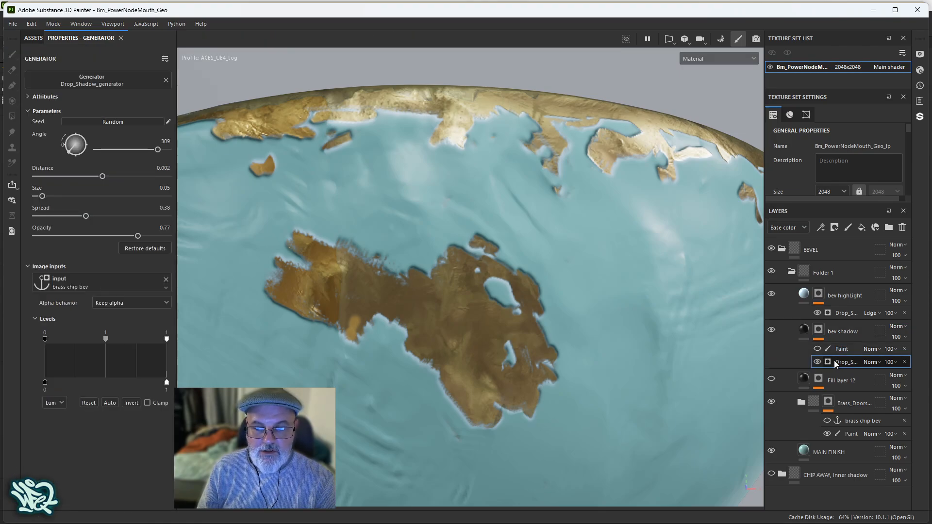
drag(74, 146, 77, 137)
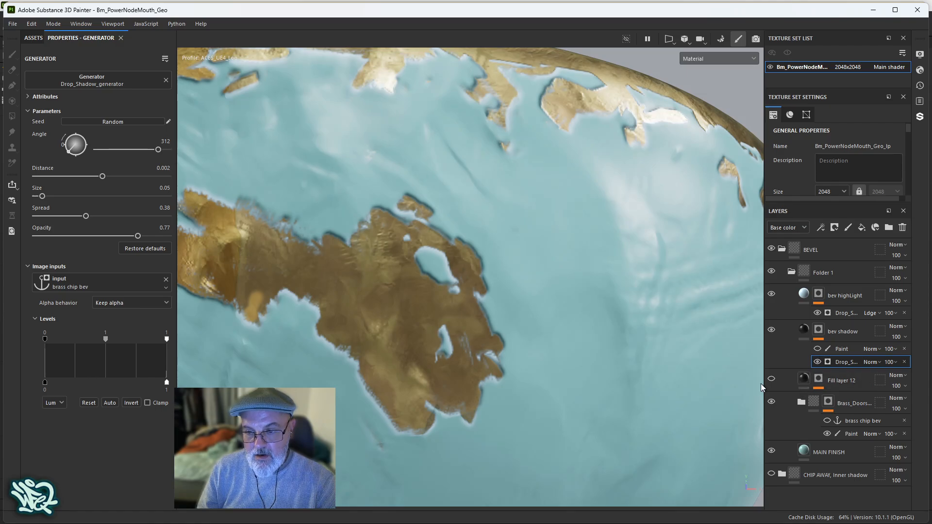
click(840, 380)
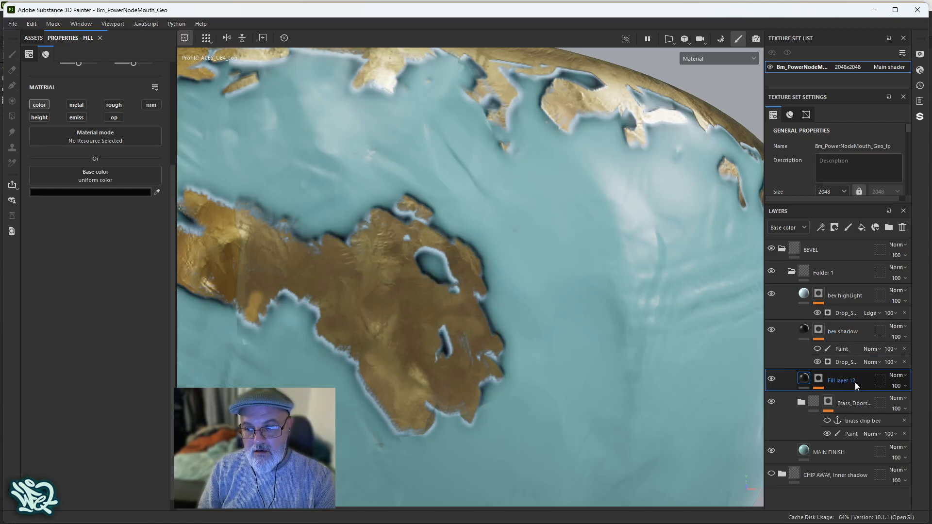
Step: Roughly tune Fill layer 12's drop shadow spread and size, and rotate its angle to 125
click(844, 398)
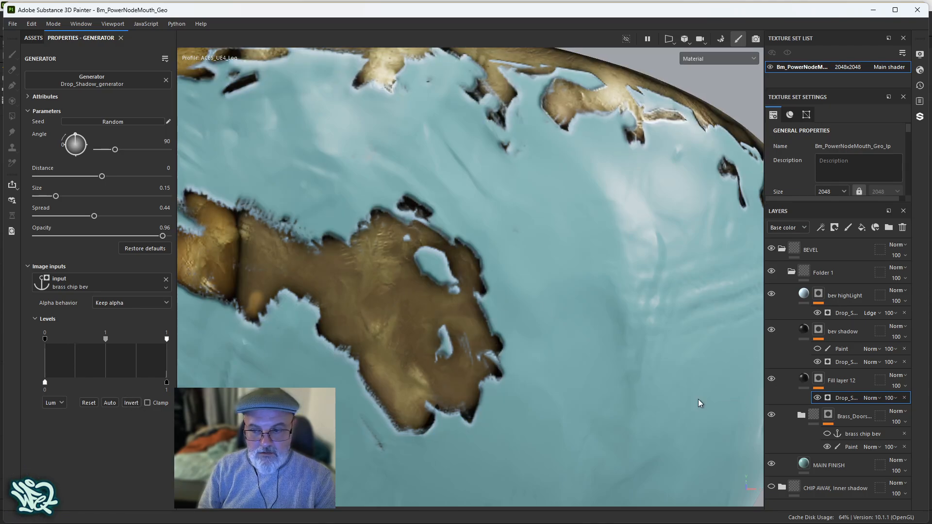
drag(92, 216, 52, 216)
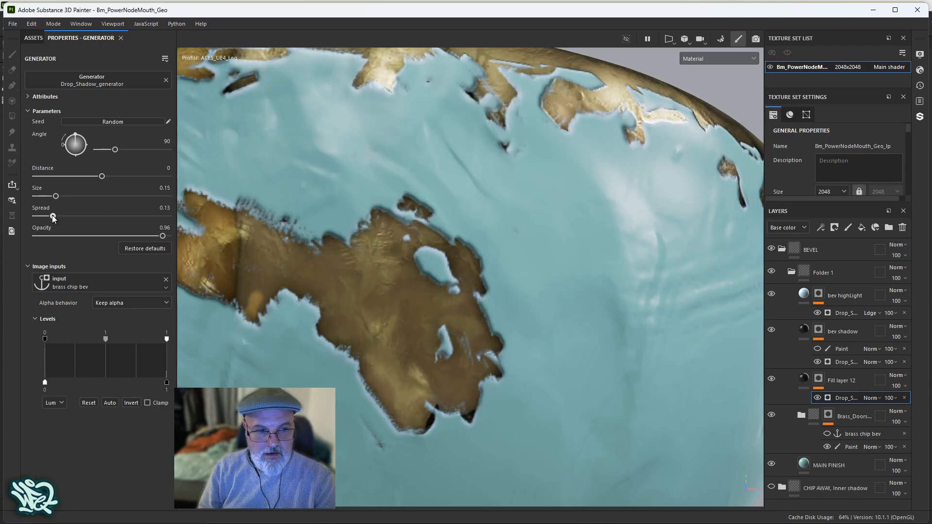
drag(63, 196, 48, 196)
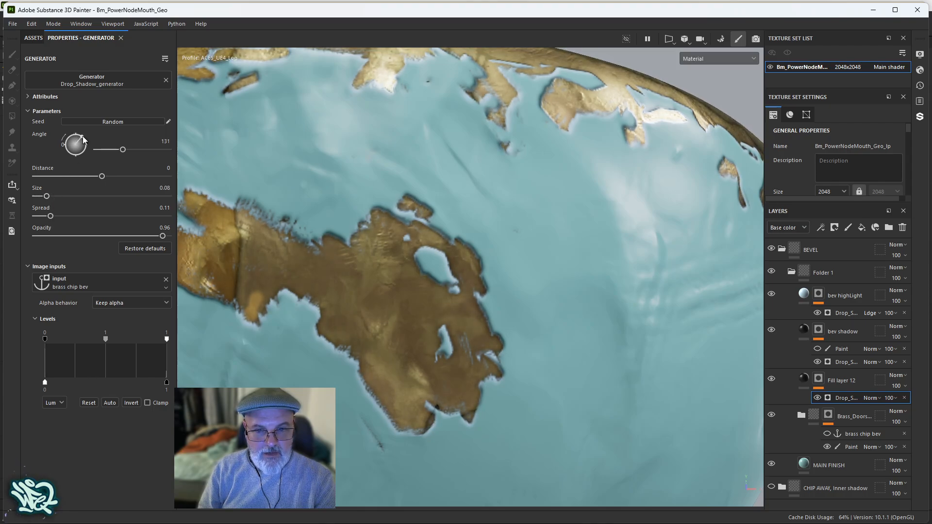
drag(74, 145, 81, 142)
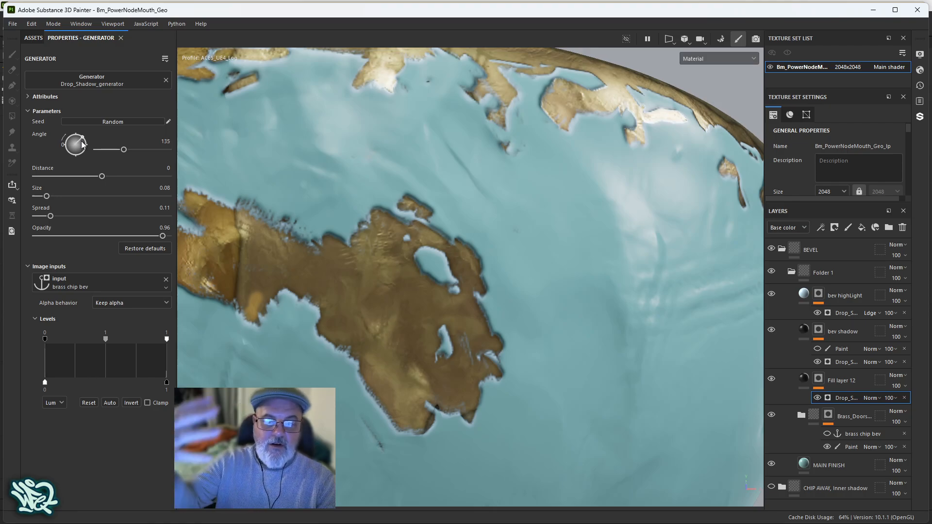
drag(77, 142, 69, 146)
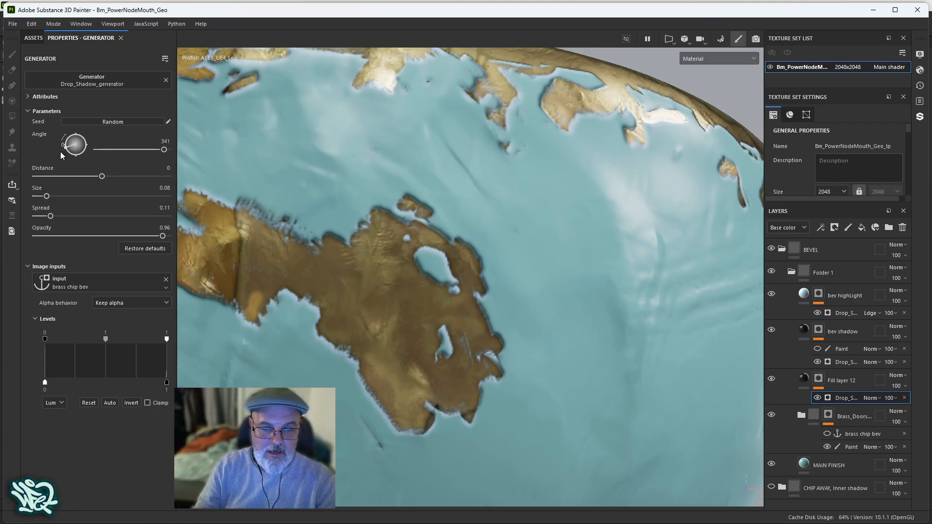
drag(80, 138, 76, 149)
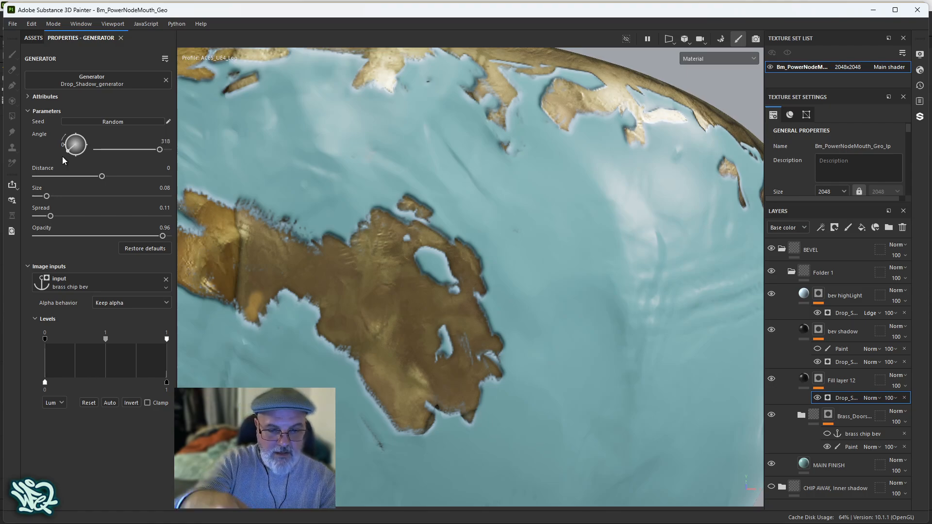
drag(74, 144, 78, 141)
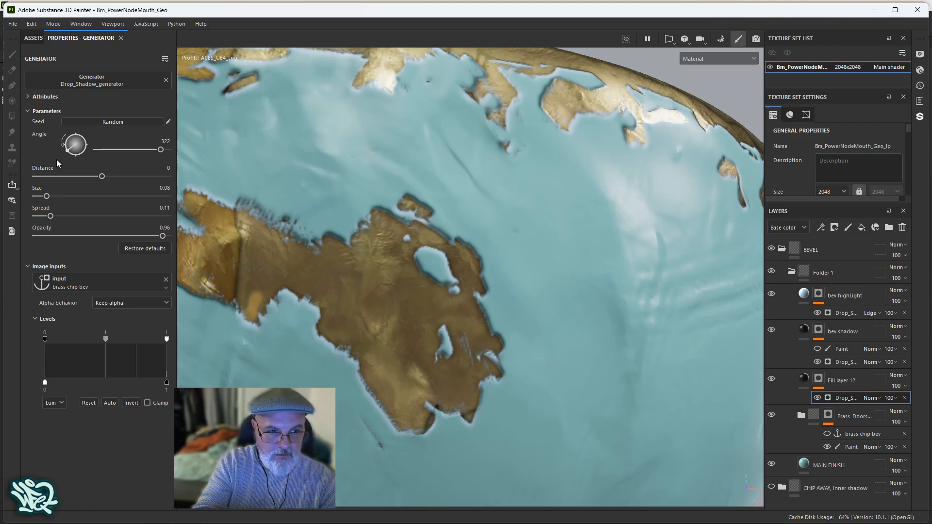
drag(77, 143, 80, 149)
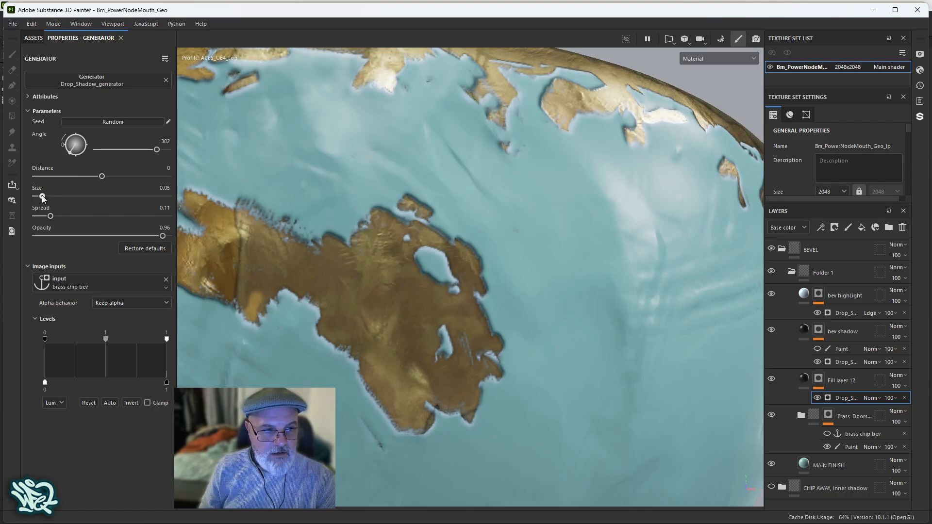
Step: Set the shadow distance 0.002, size 0.07, spread 0.16 and opacity 0.67
drag(42, 198, 50, 198)
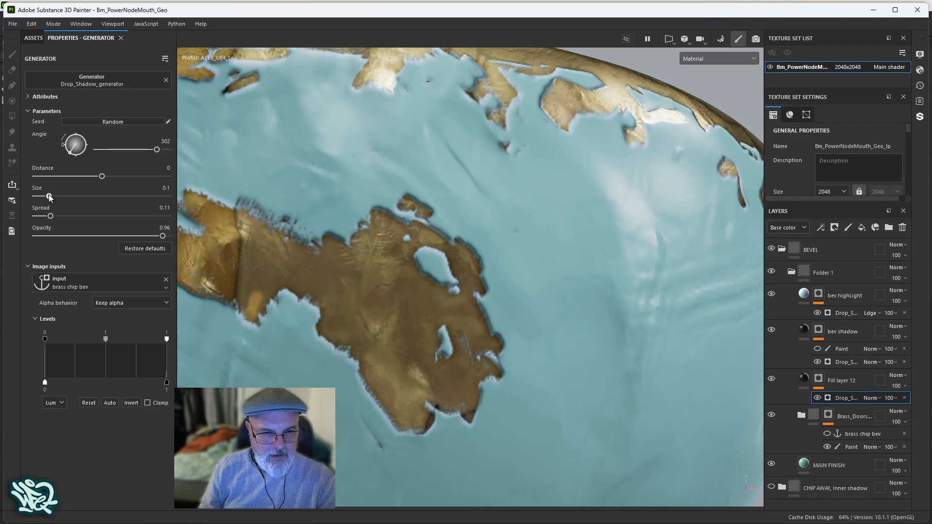
drag(51, 216, 61, 217)
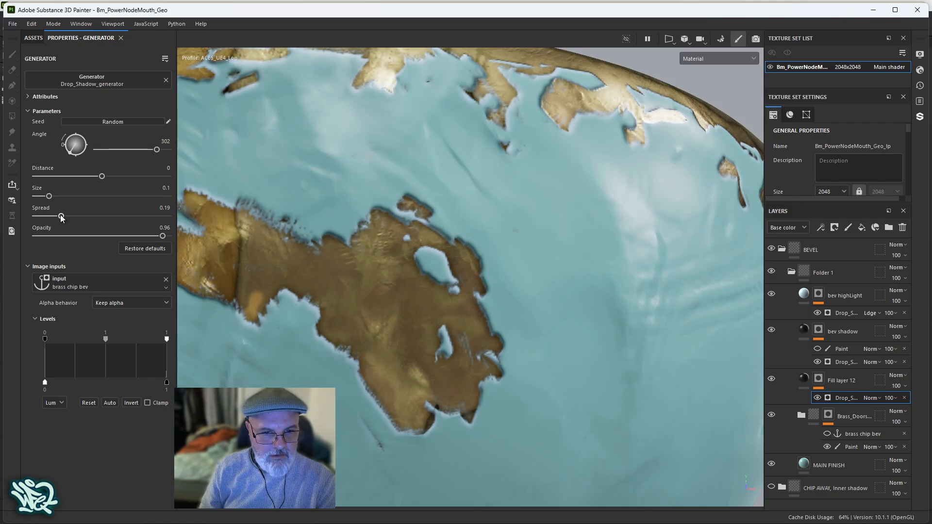
drag(61, 215, 87, 215)
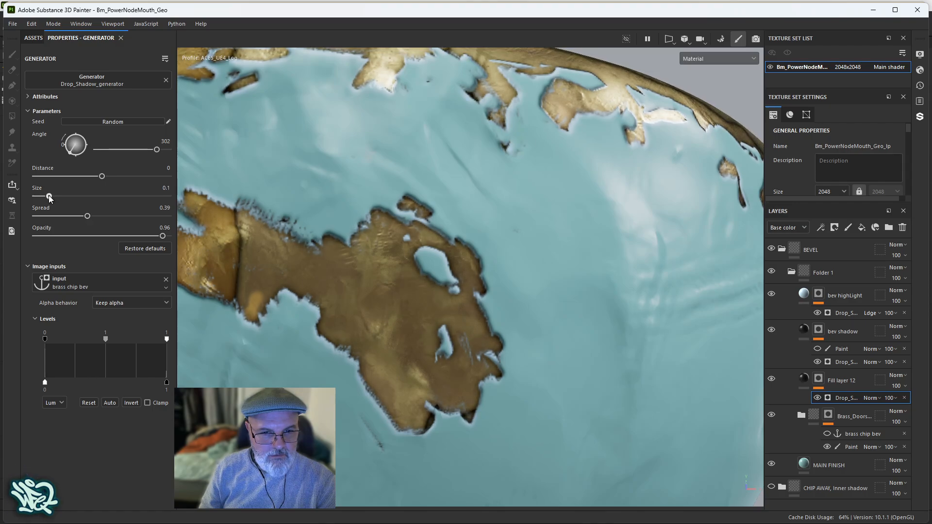
drag(50, 196, 57, 196)
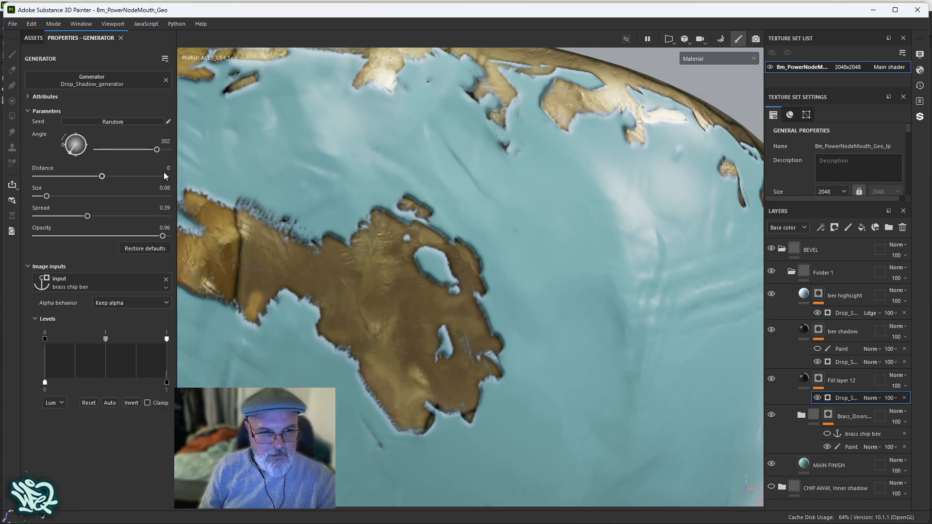
click(169, 168)
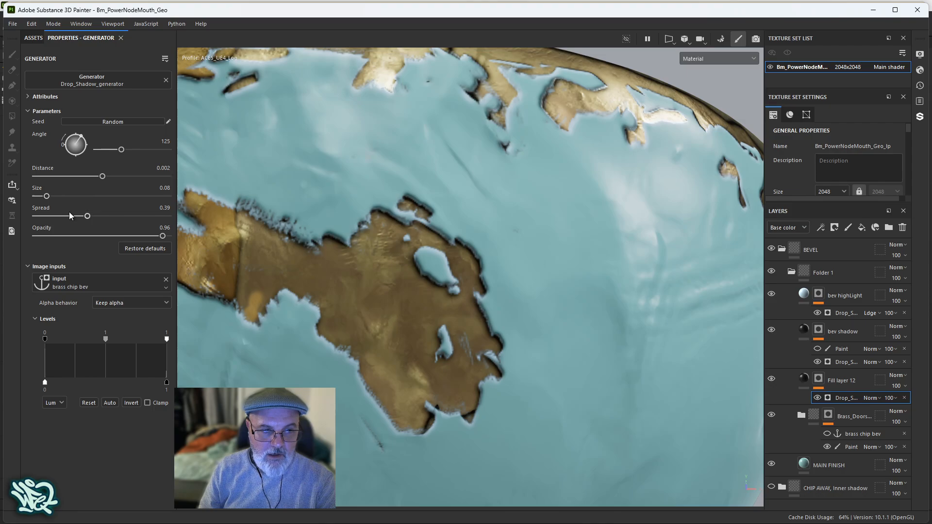
drag(46, 196, 42, 196)
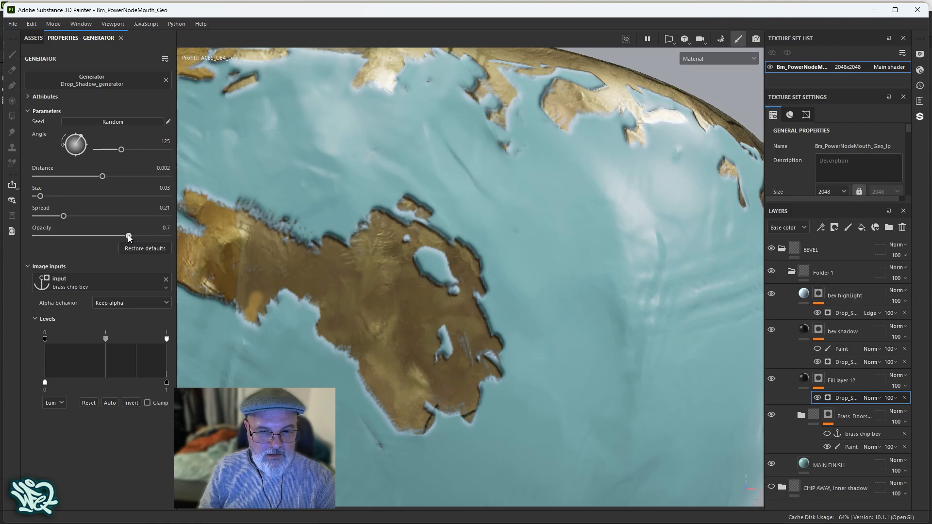
drag(66, 215, 74, 215)
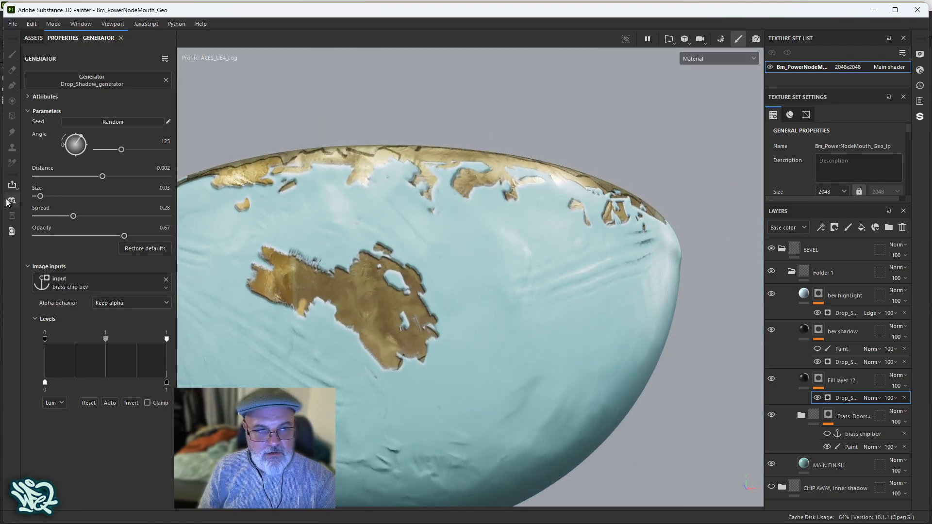
drag(38, 196, 48, 196)
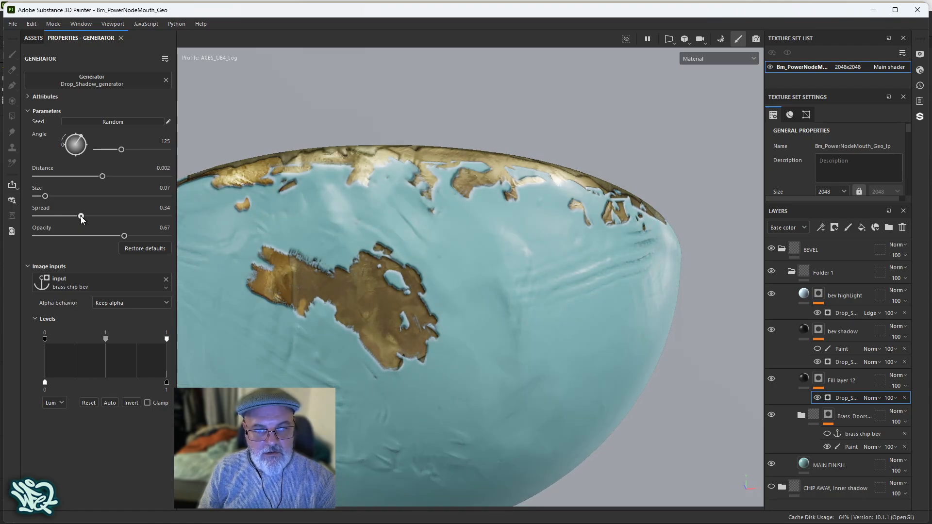
drag(82, 217, 58, 218)
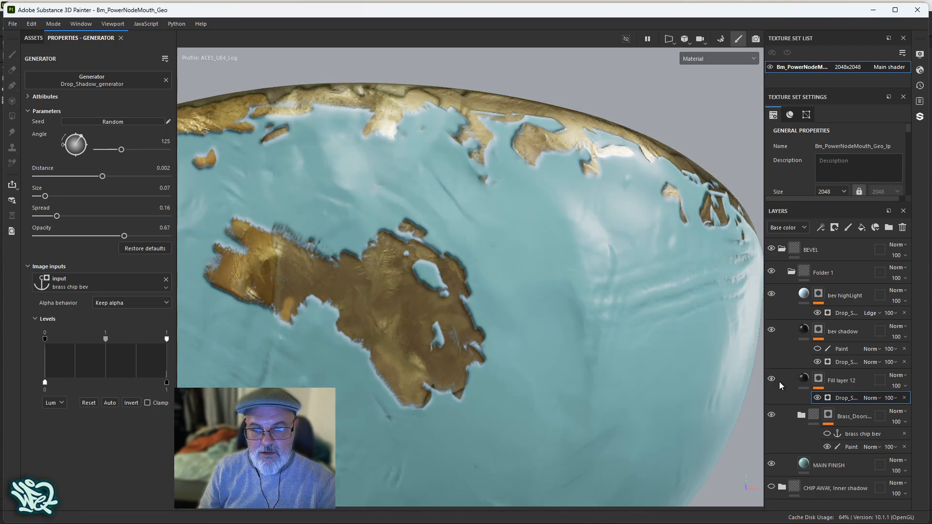
Step: Raise the bev highLight drop shadow's Levels midtone to about 6.48
click(803, 295)
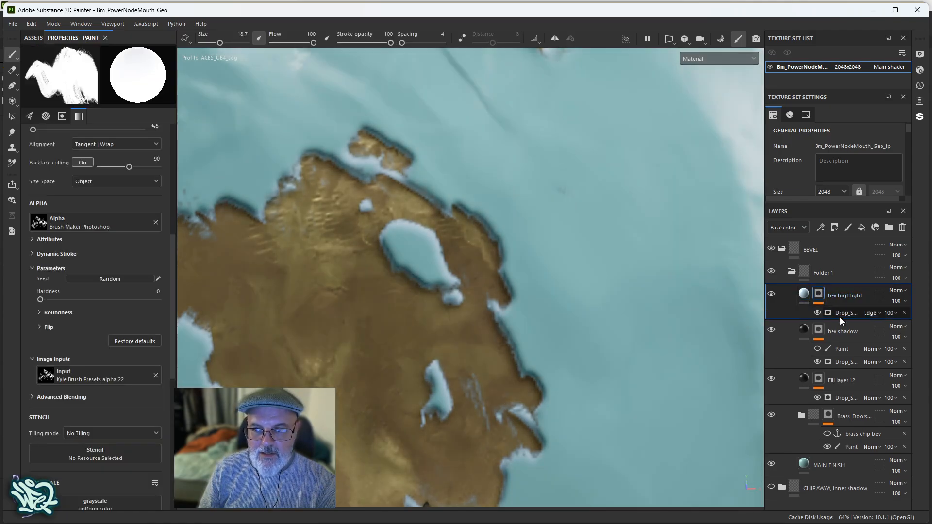
click(844, 313)
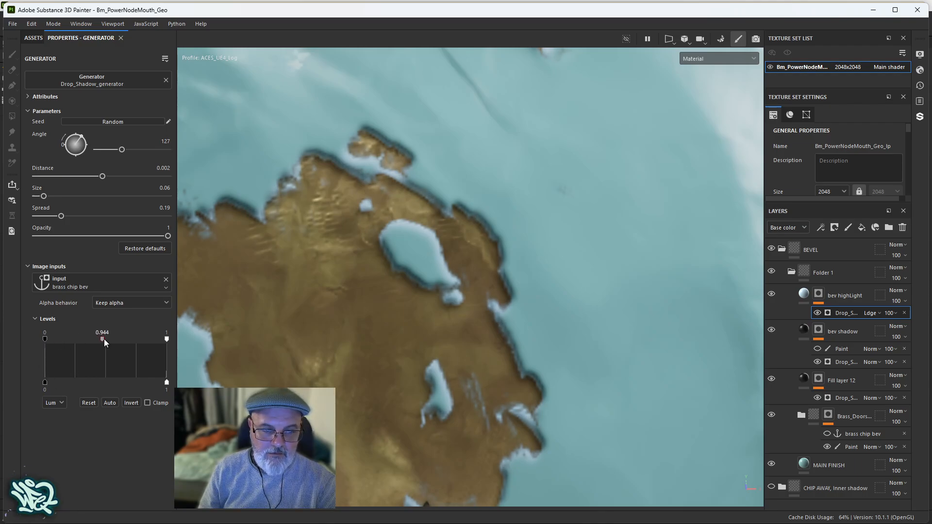
drag(102, 339, 111, 339)
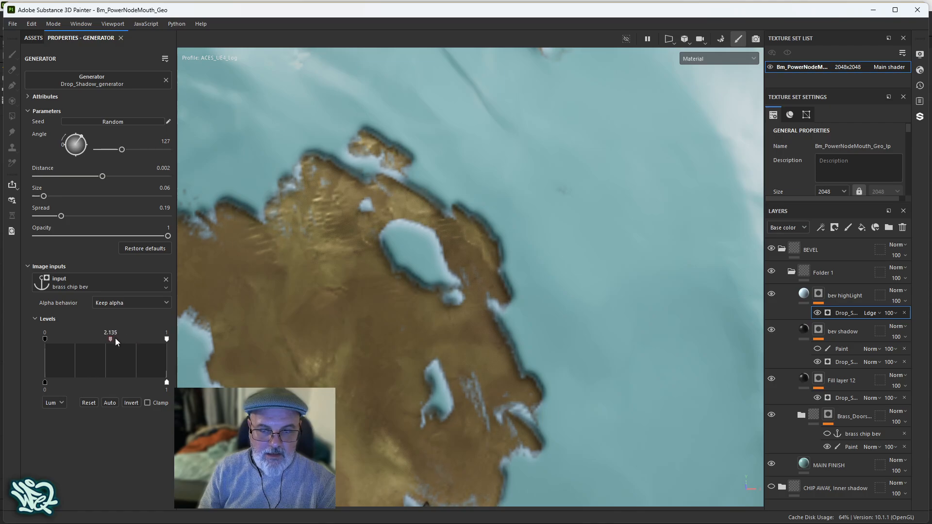
drag(110, 339, 134, 339)
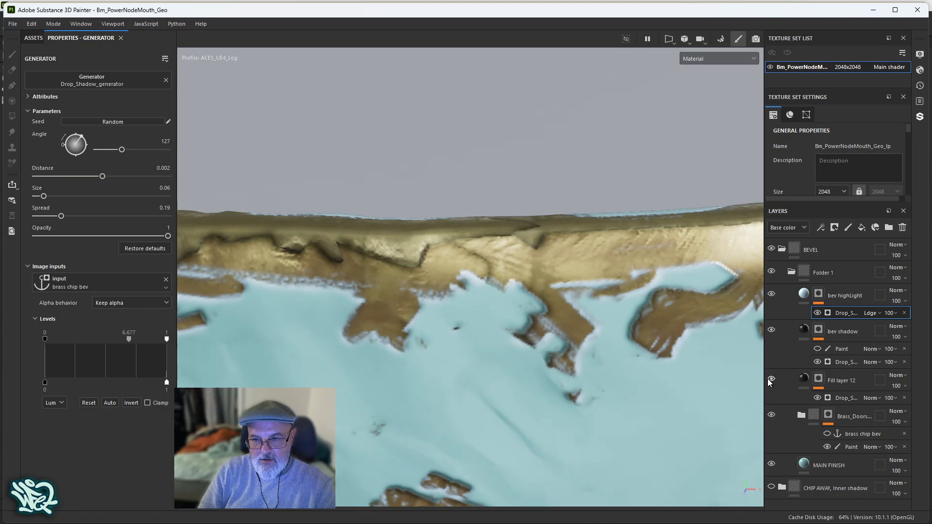
Step: Add a Paint effect to Fill layer 12's mask, brush out seam artifacts, and toggle bev shadow to compare
click(842, 379)
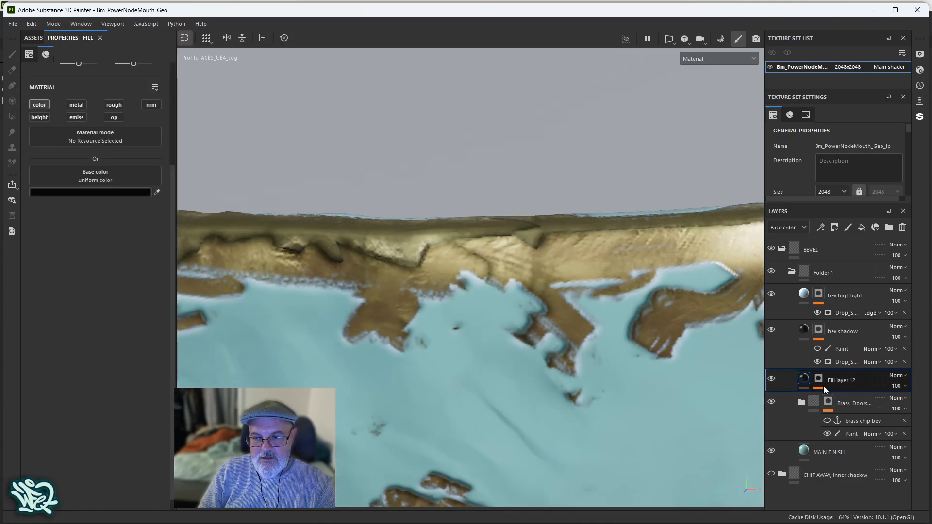
click(819, 379)
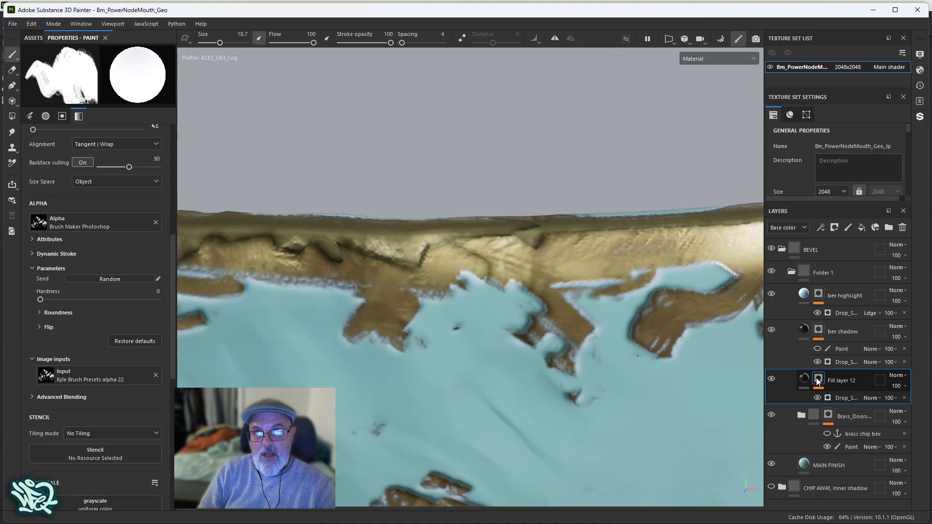
click(844, 398)
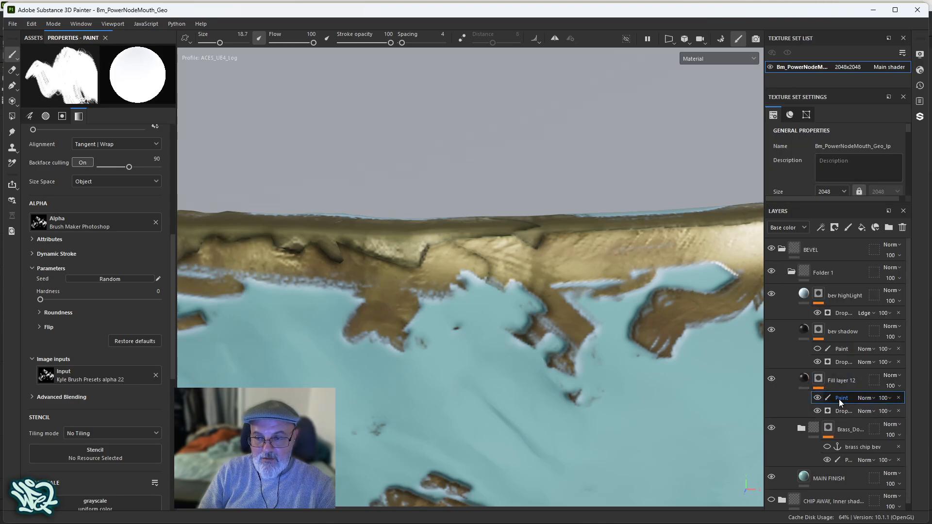
mouse_move(389, 259)
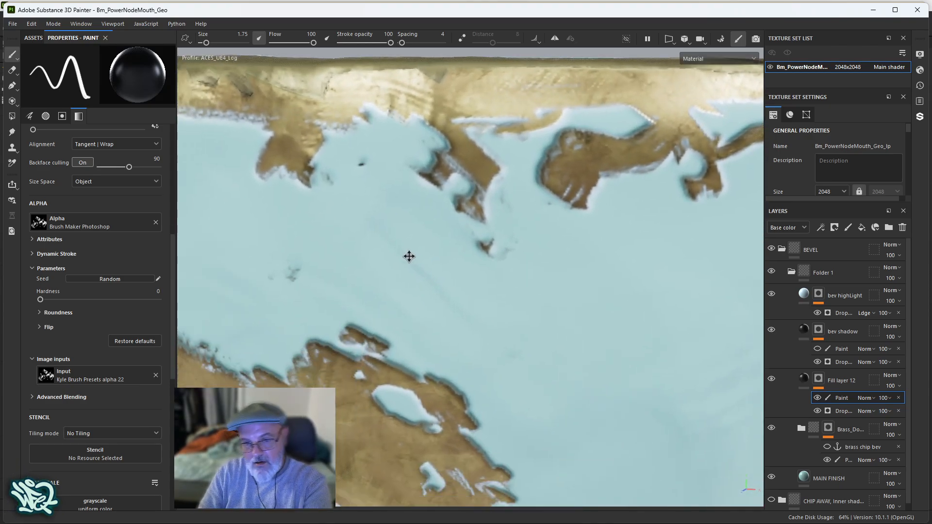
drag(409, 257, 352, 256)
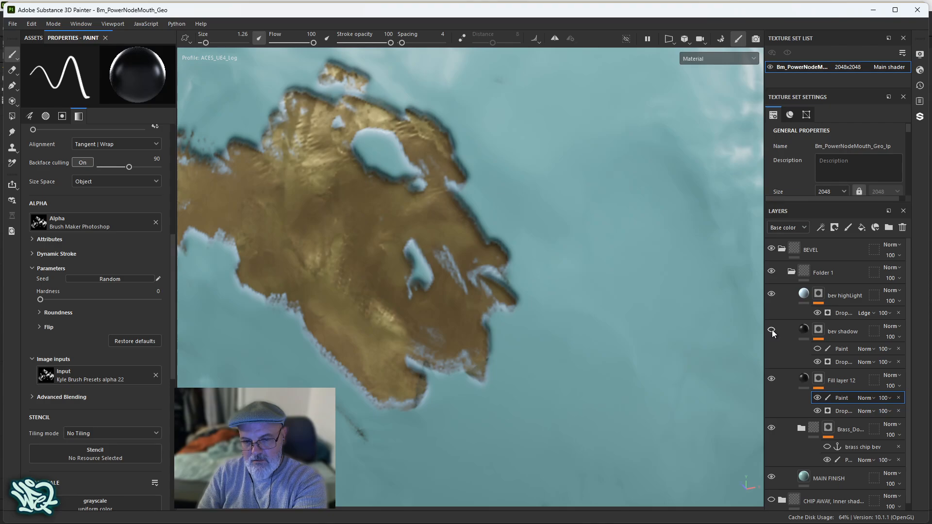
click(803, 332)
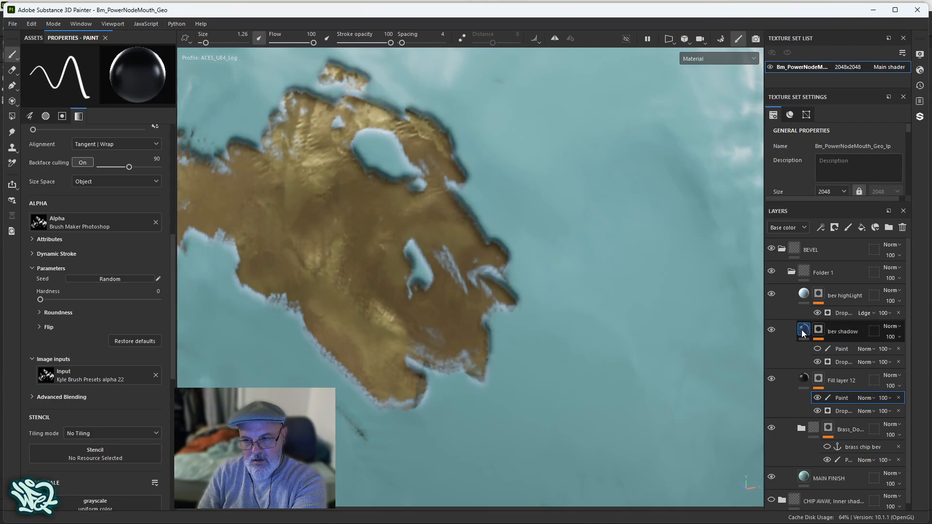
click(803, 331)
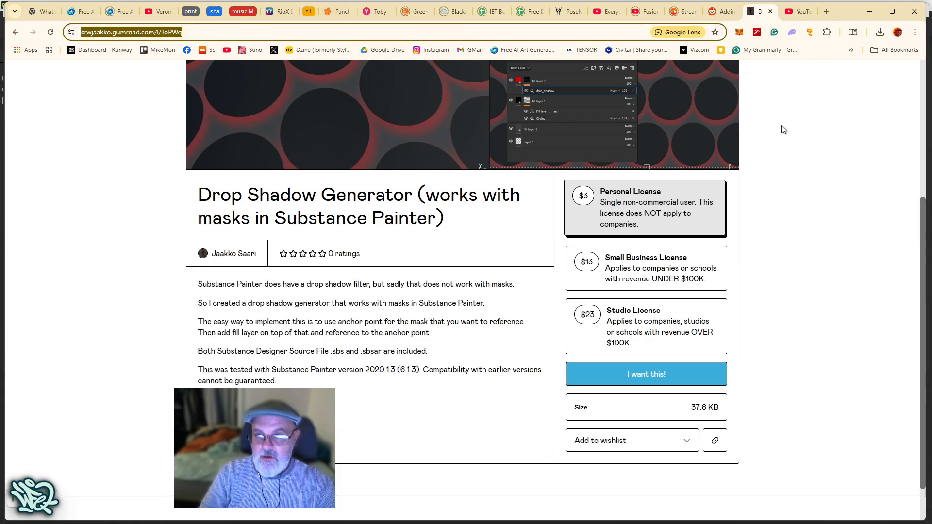
click(793, 11)
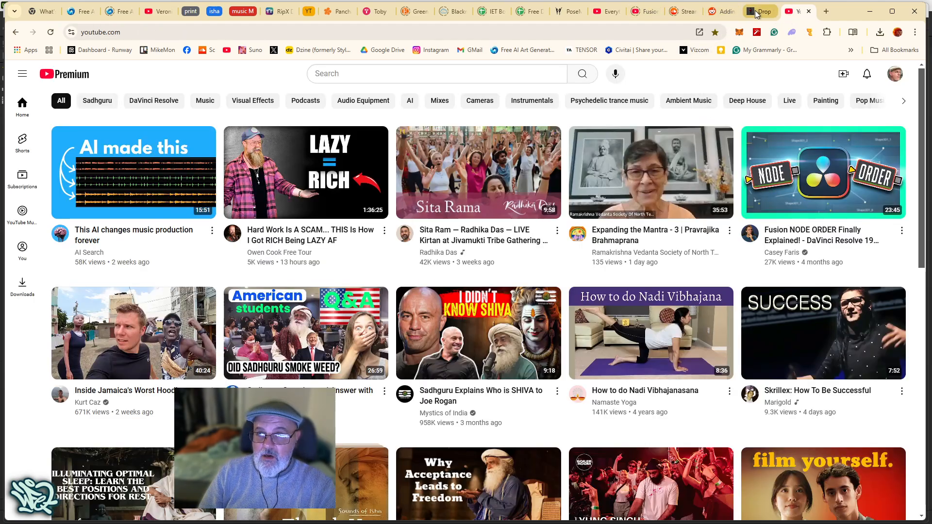
click(760, 11)
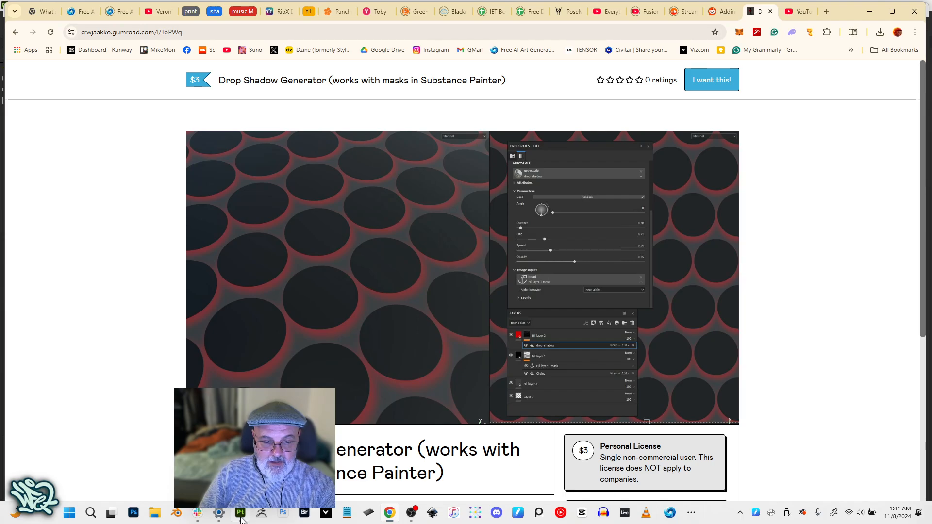
click(240, 512)
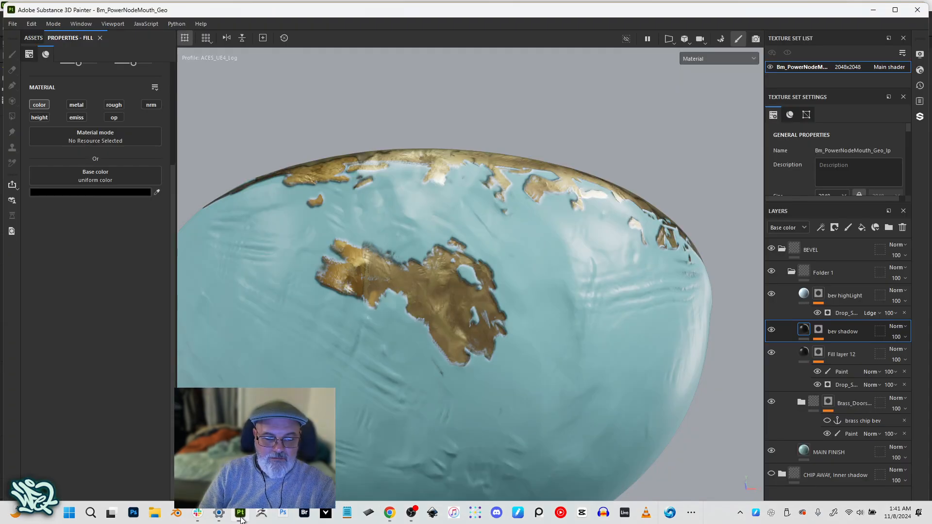